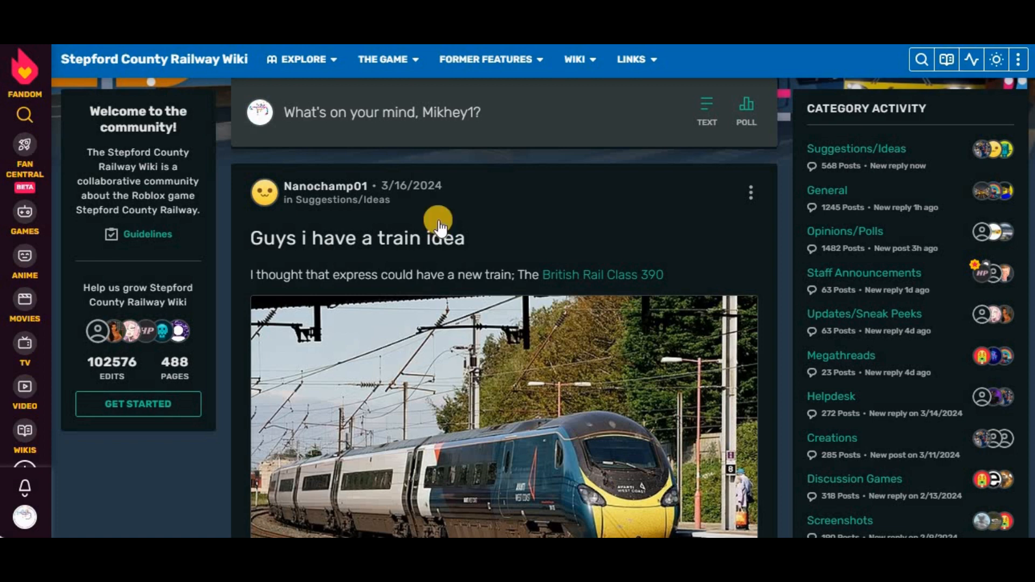
{"action": "mouse_move", "coordinate": [466, 233]}
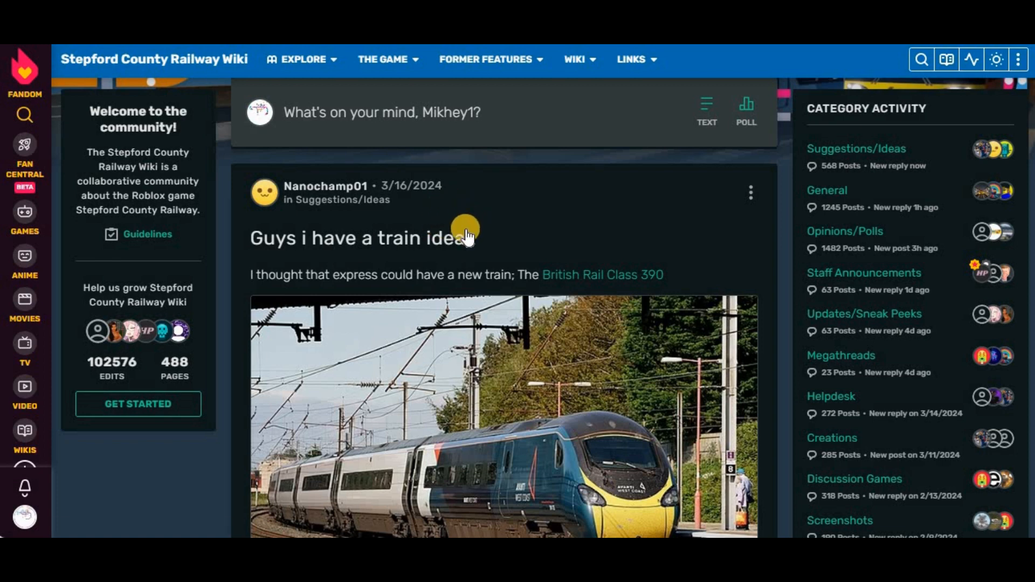
{"action": "mouse_move", "coordinate": [464, 231]}
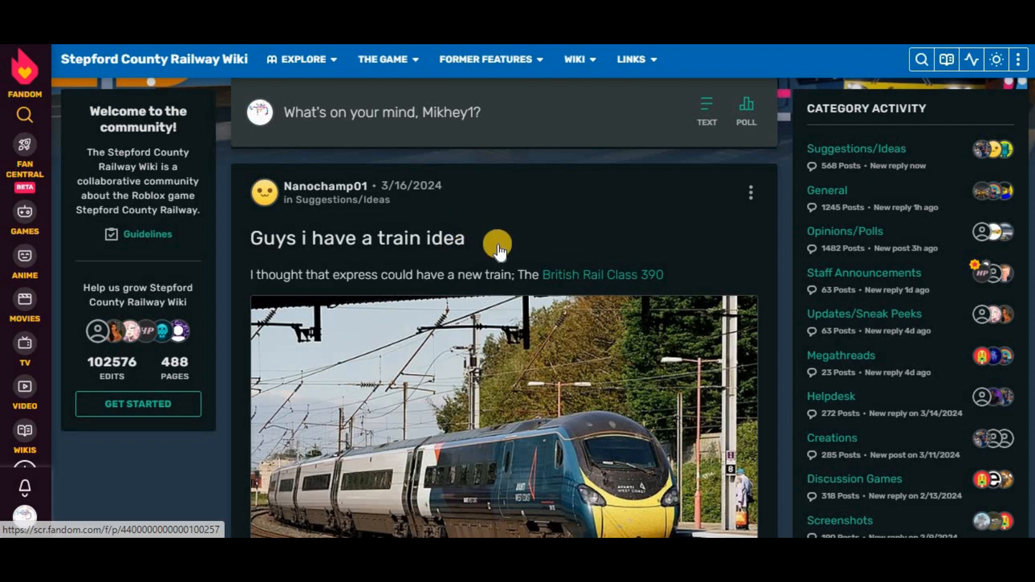
{"action": "mouse_move", "coordinate": [224, 237]}
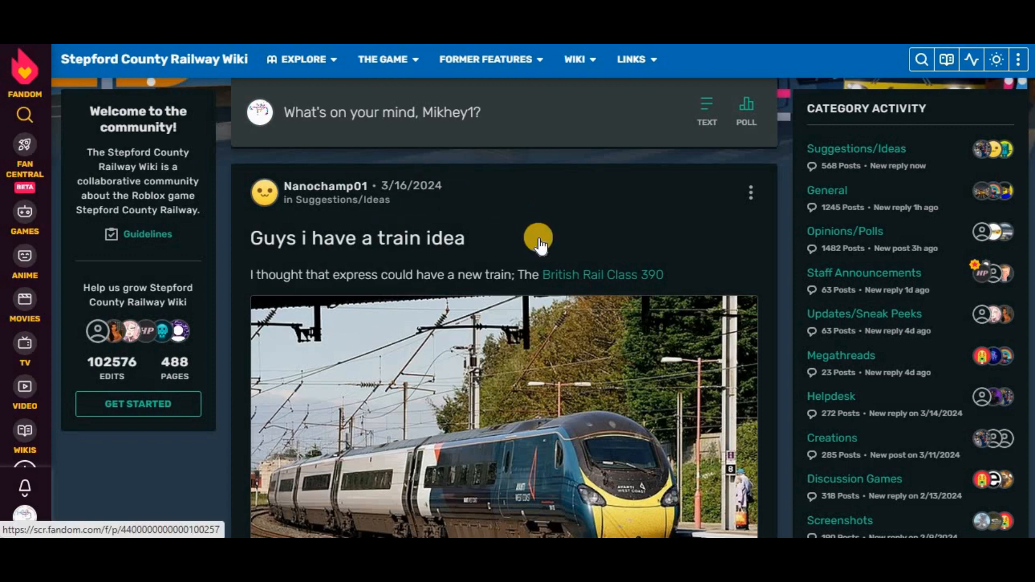
{"action": "scroll", "scroll_direction": "down", "scroll_amount": 3}
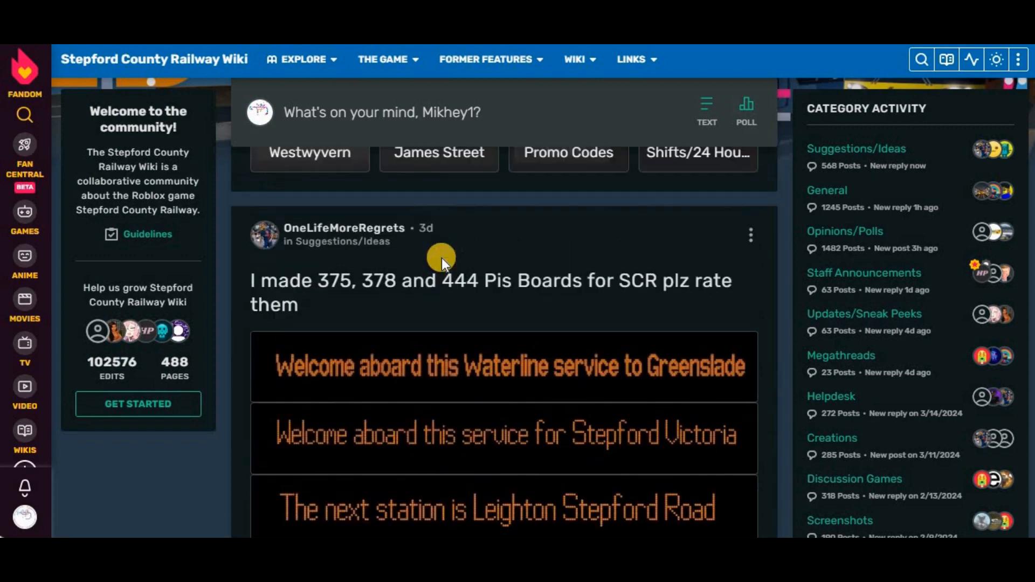
{"action": "mouse_move", "coordinate": [426, 229]}
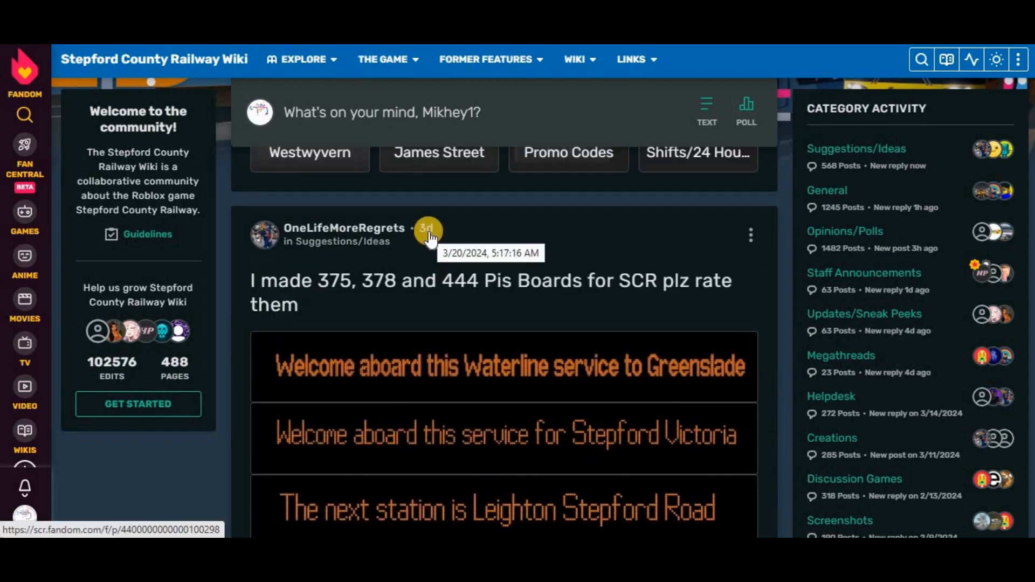
{"action": "mouse_move", "coordinate": [316, 284]}
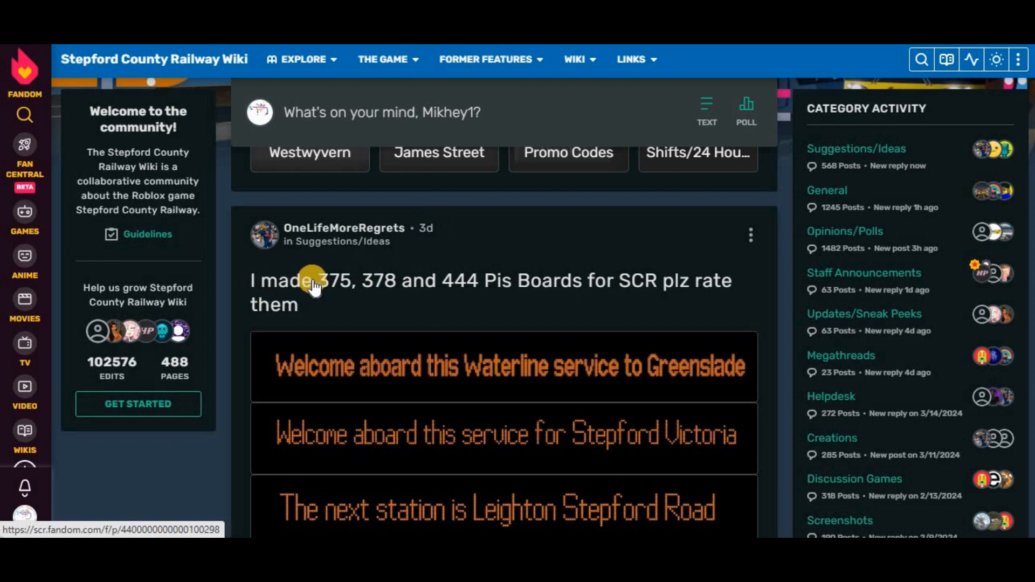
{"action": "mouse_move", "coordinate": [495, 287]}
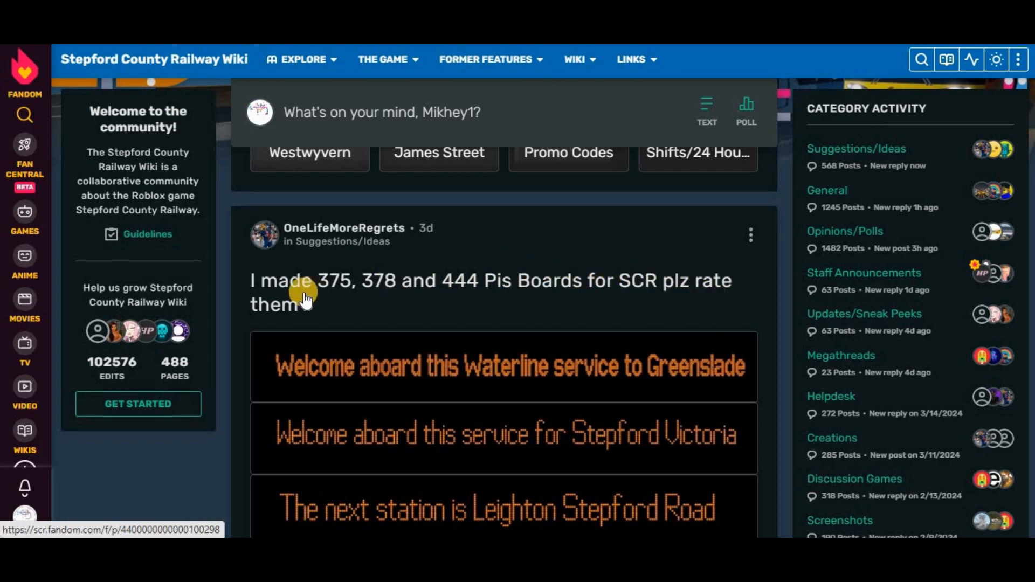
{"action": "scroll", "scroll_direction": "down", "scroll_amount": 3}
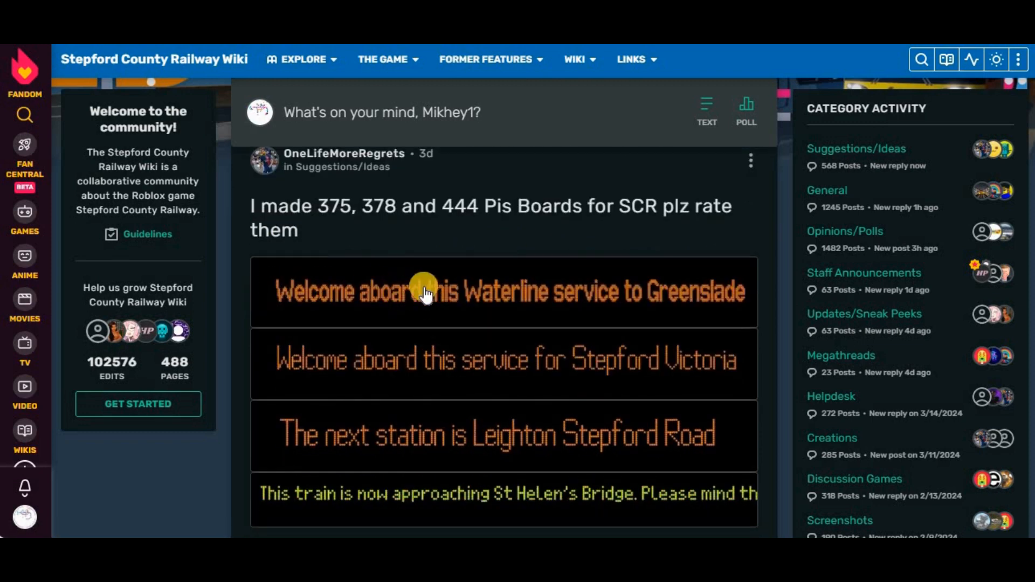
{"action": "mouse_move", "coordinate": [328, 367]}
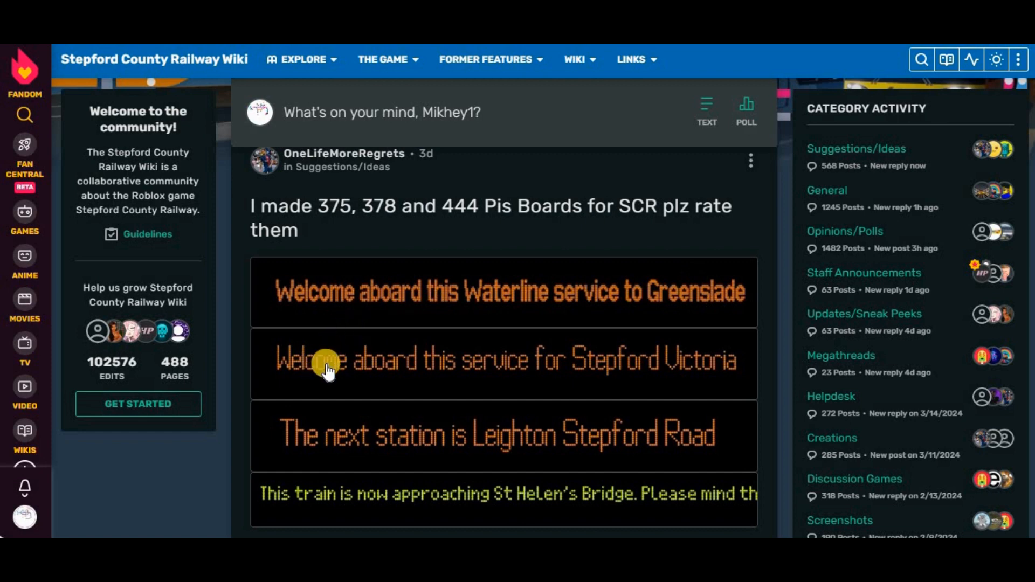
{"action": "mouse_move", "coordinate": [546, 399]}
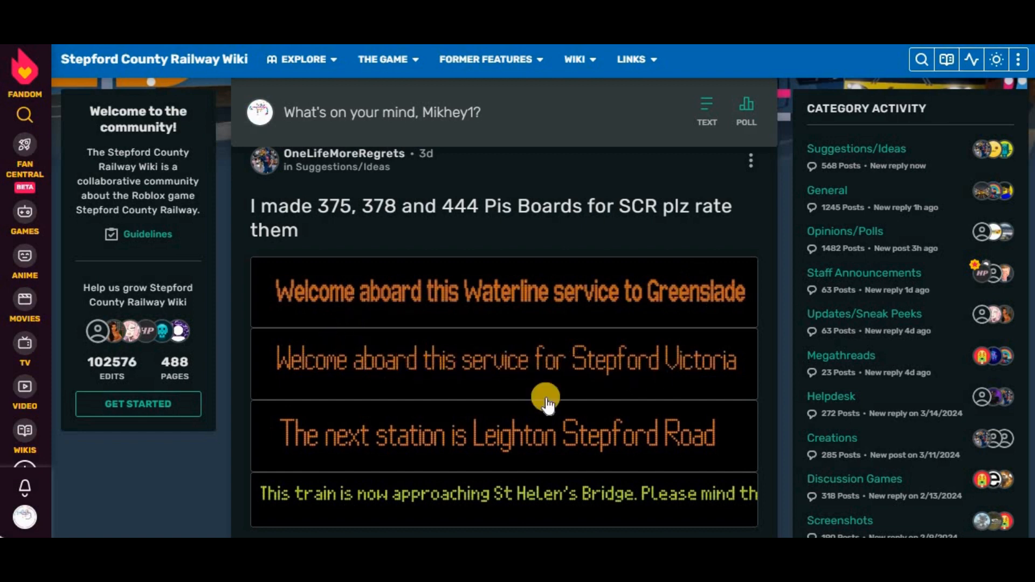
{"action": "mouse_move", "coordinate": [335, 482]}
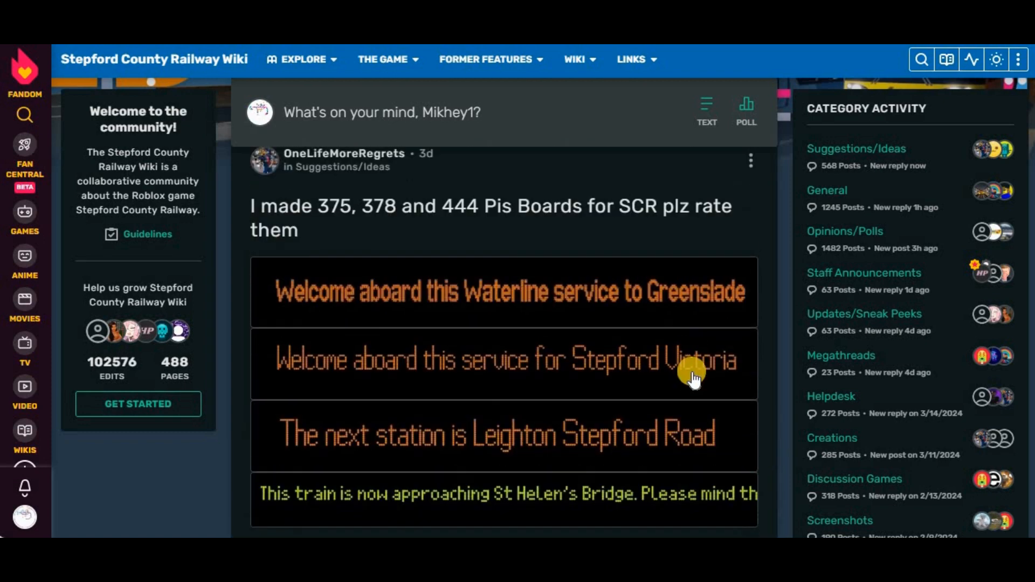
{"action": "scroll", "scroll_direction": "down", "scroll_amount": 3}
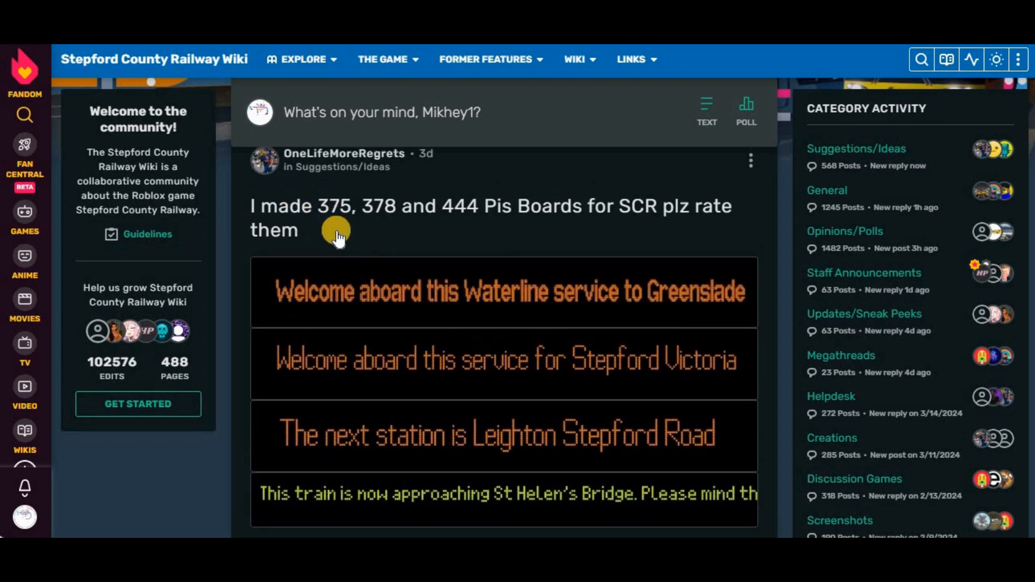
{"action": "mouse_move", "coordinate": [447, 246]}
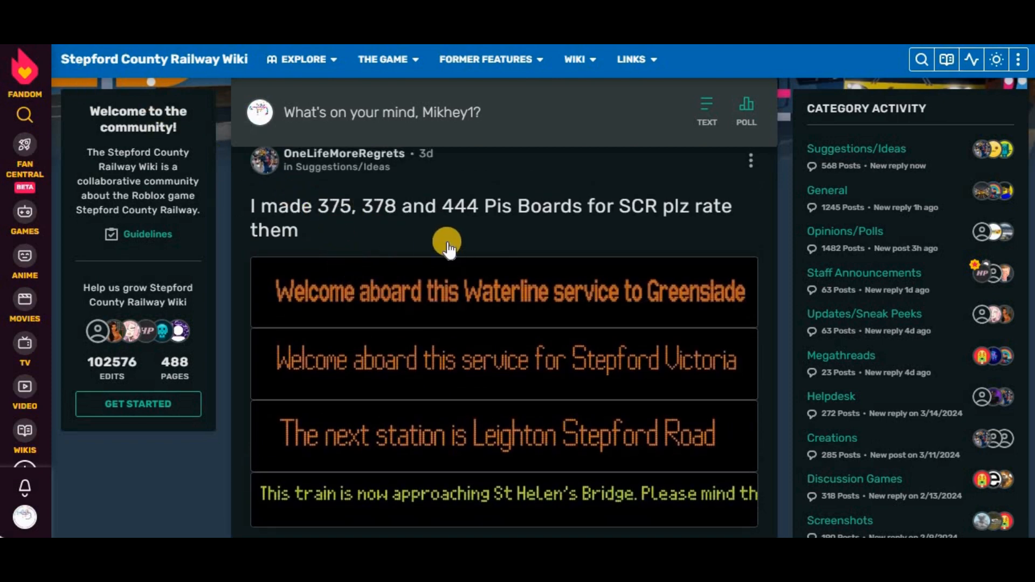
{"action": "mouse_move", "coordinate": [715, 497]}
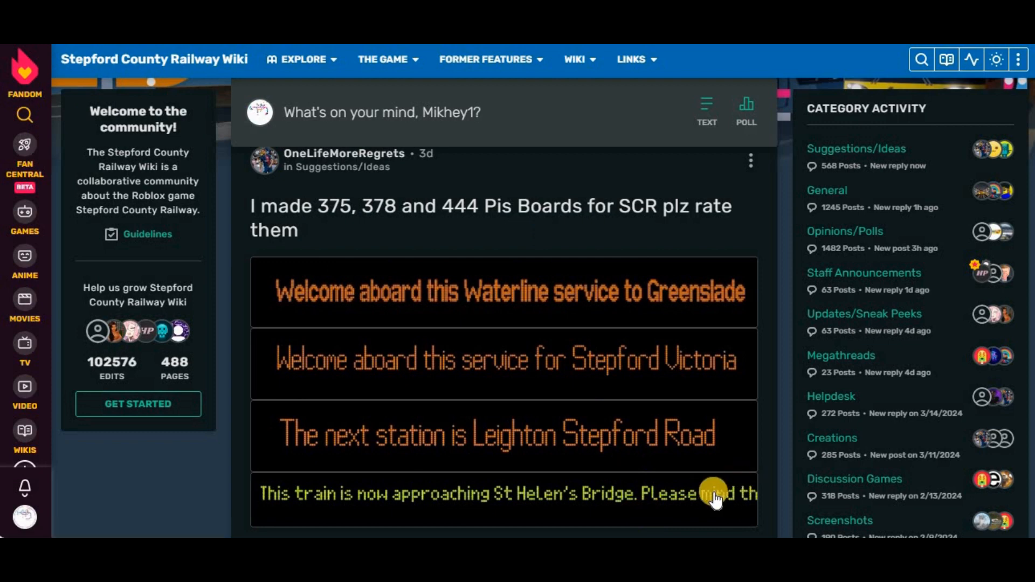
{"action": "mouse_move", "coordinate": [563, 149]}
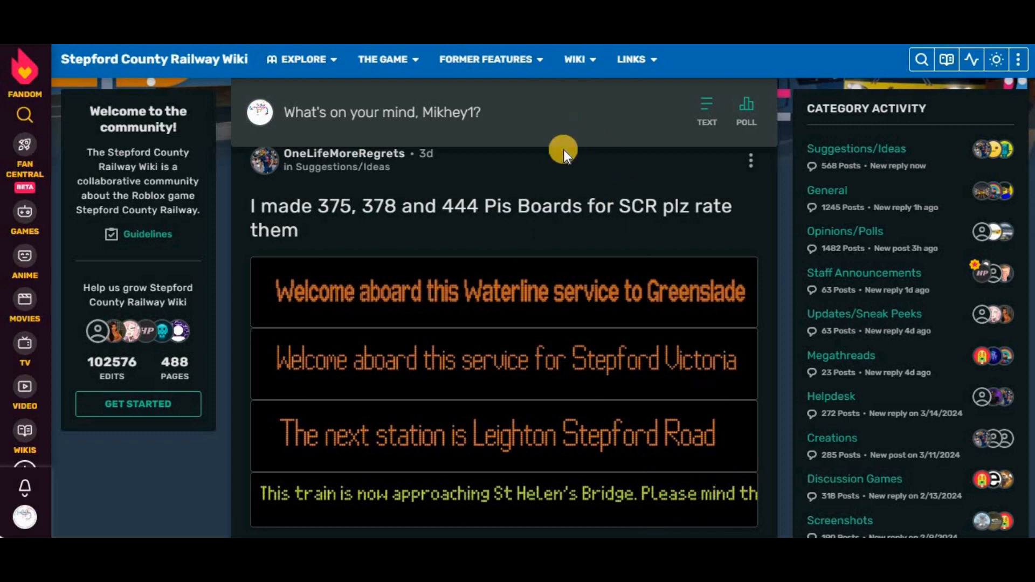
{"action": "mouse_move", "coordinate": [761, 224]}
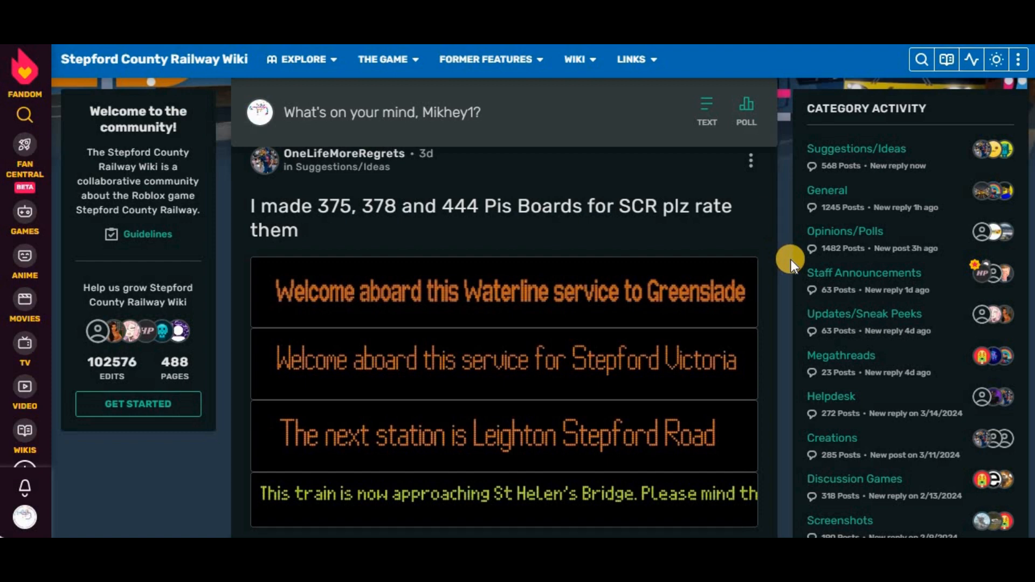
{"action": "mouse_move", "coordinate": [286, 227]}
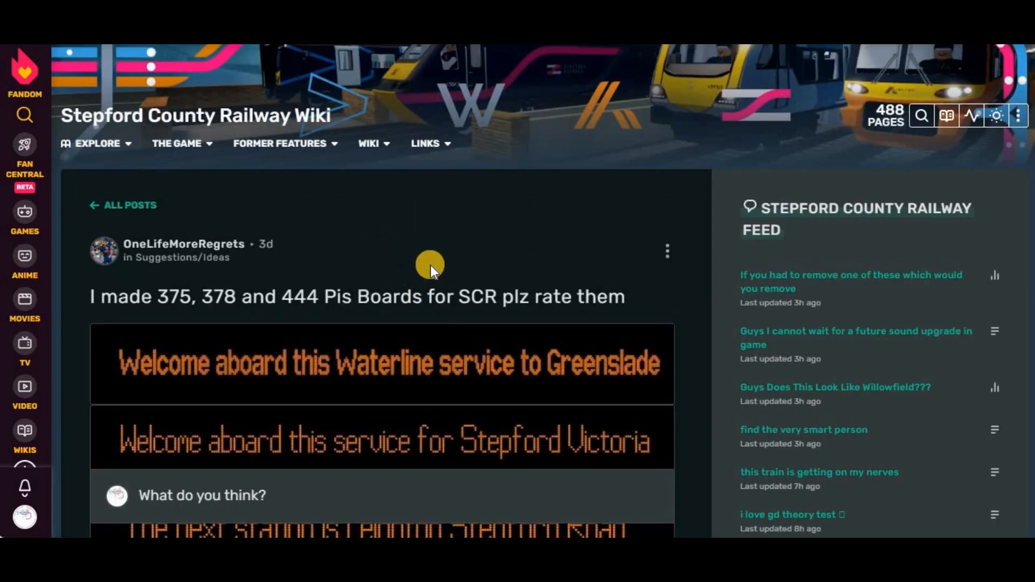
{"action": "scroll", "scroll_direction": "down", "scroll_amount": 3}
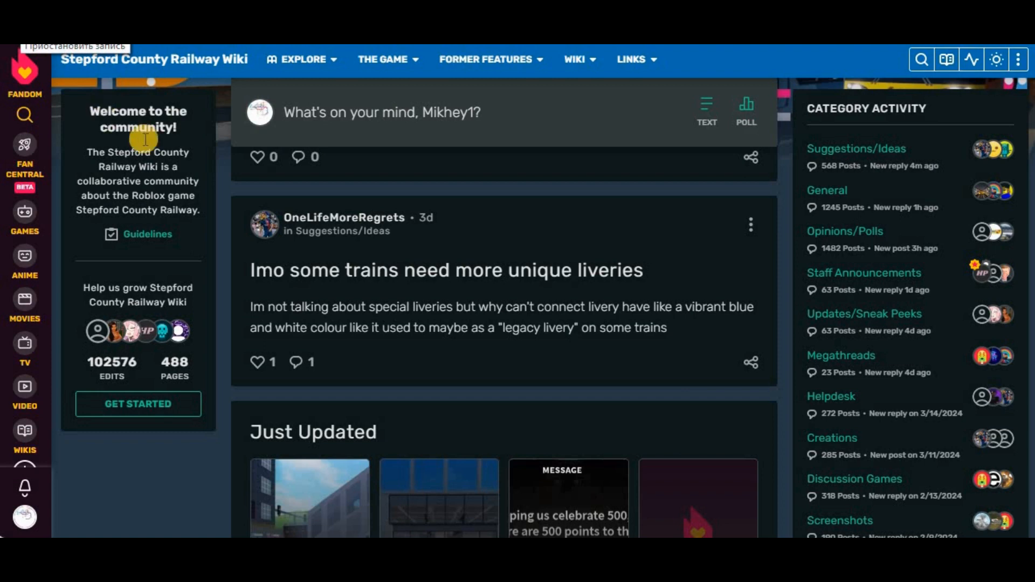
{"action": "mouse_move", "coordinate": [427, 219]}
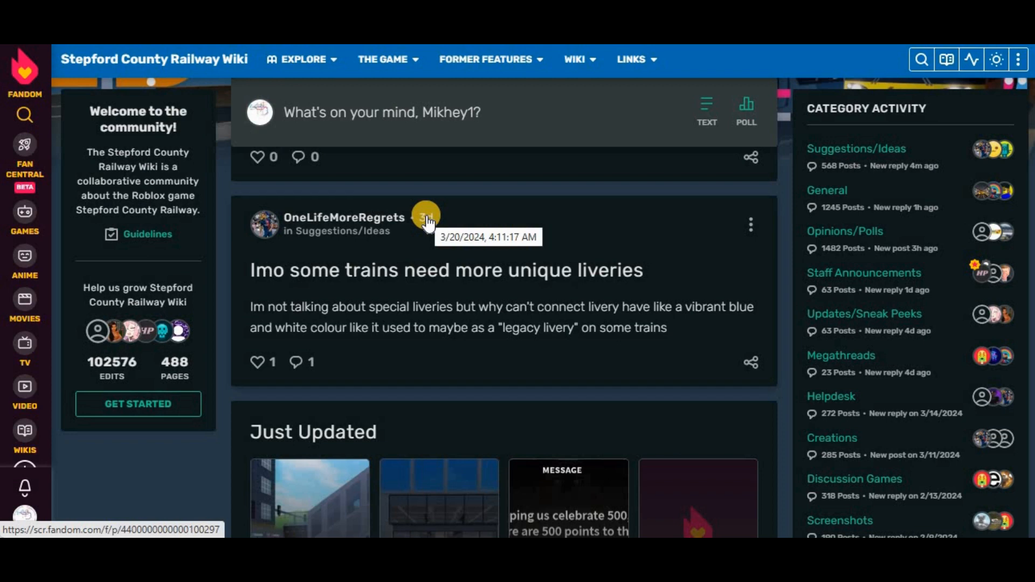
{"action": "mouse_move", "coordinate": [274, 280]}
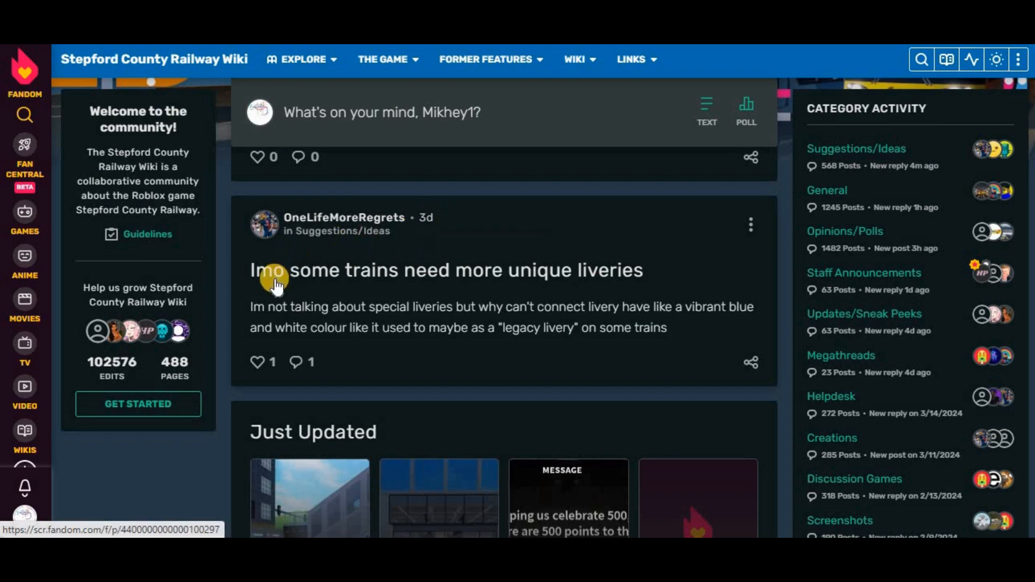
{"action": "mouse_move", "coordinate": [311, 324]}
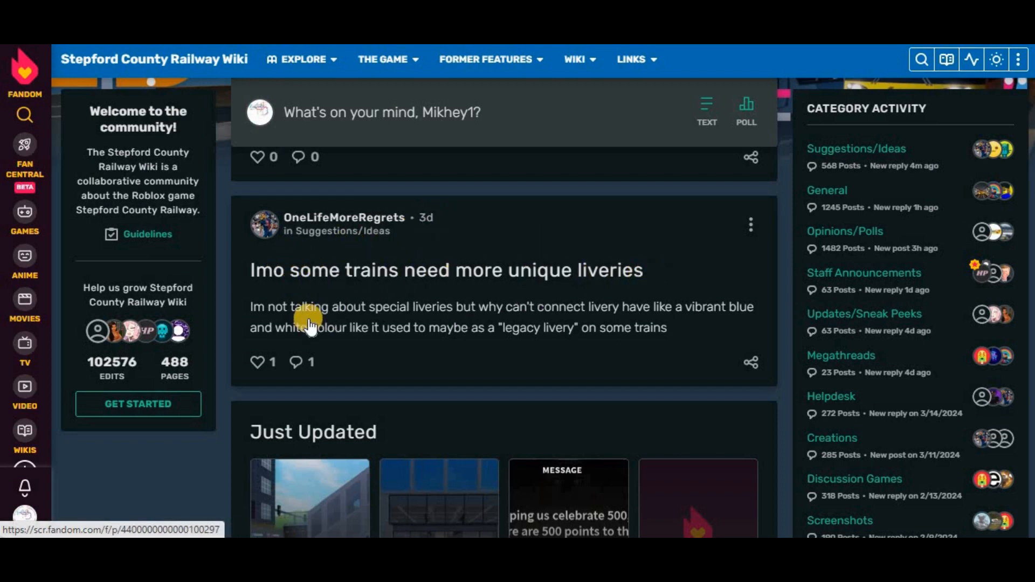
{"action": "mouse_move", "coordinate": [432, 320]}
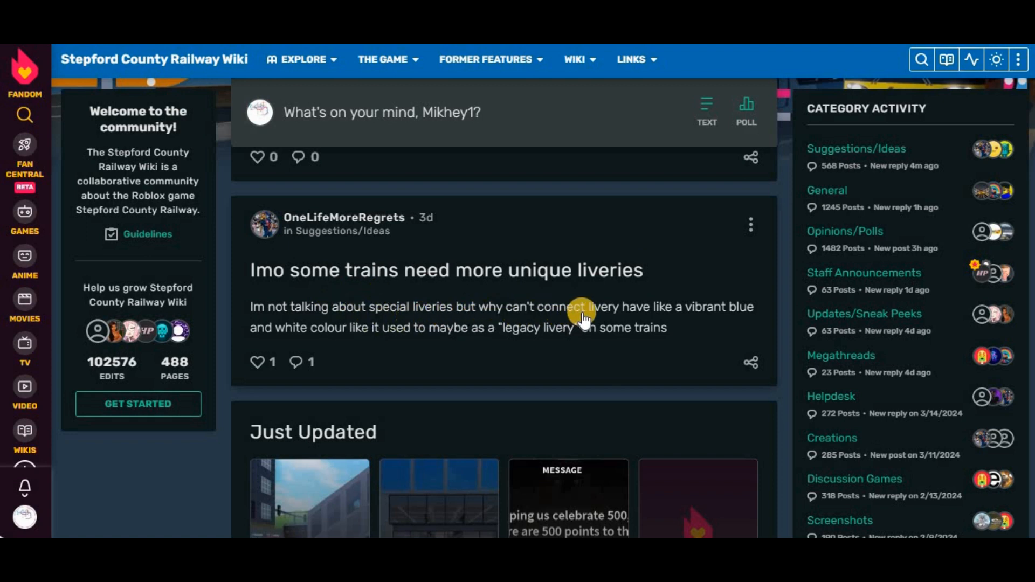
{"action": "mouse_move", "coordinate": [362, 333]}
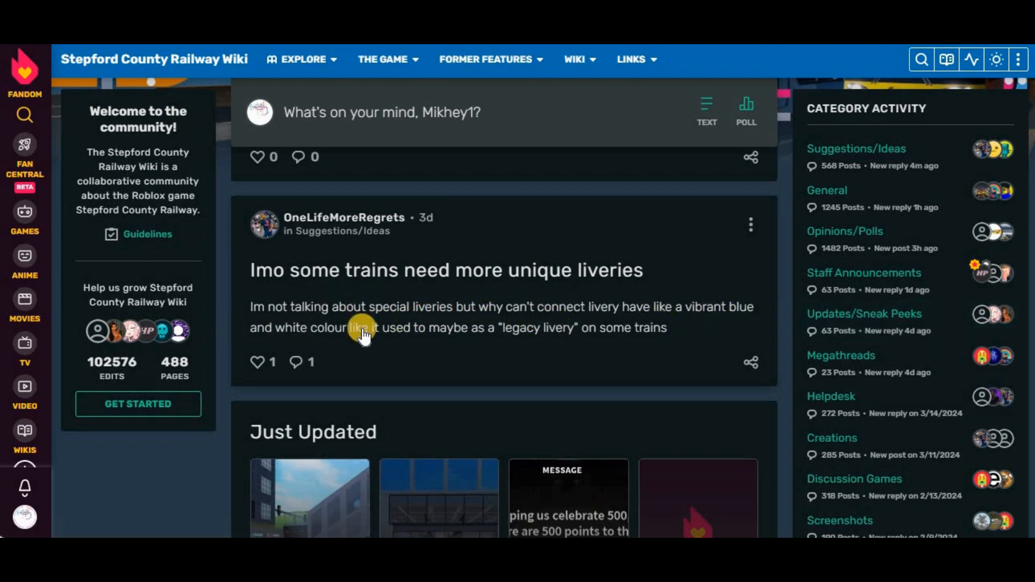
{"action": "mouse_move", "coordinate": [406, 333]}
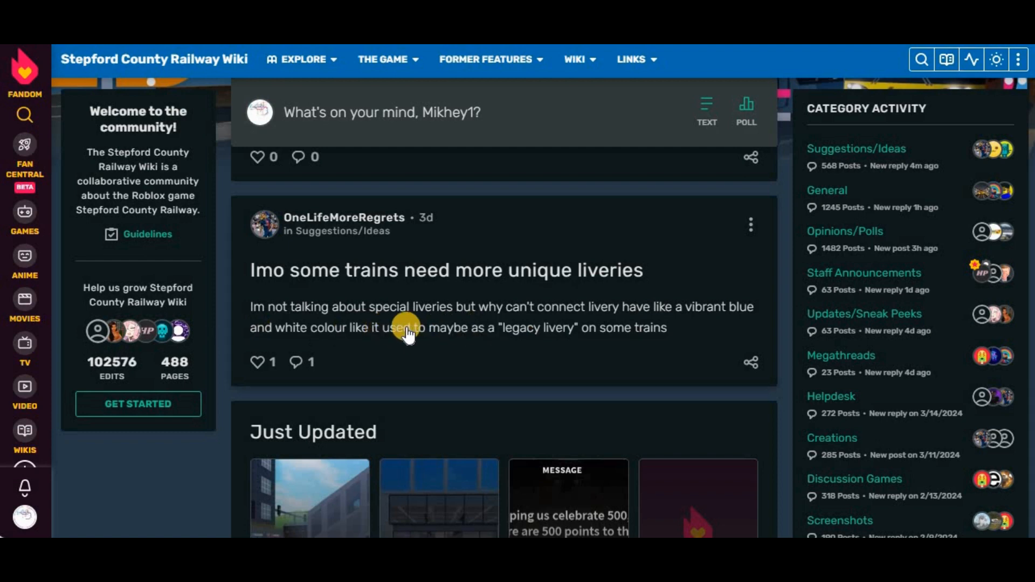
{"action": "mouse_move", "coordinate": [454, 332]}
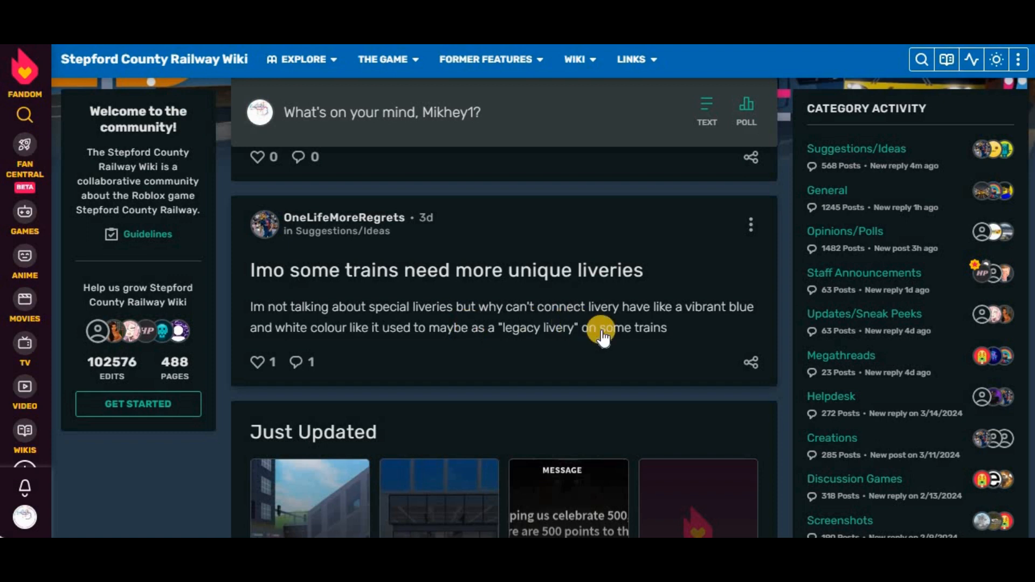
{"action": "mouse_move", "coordinate": [734, 326]}
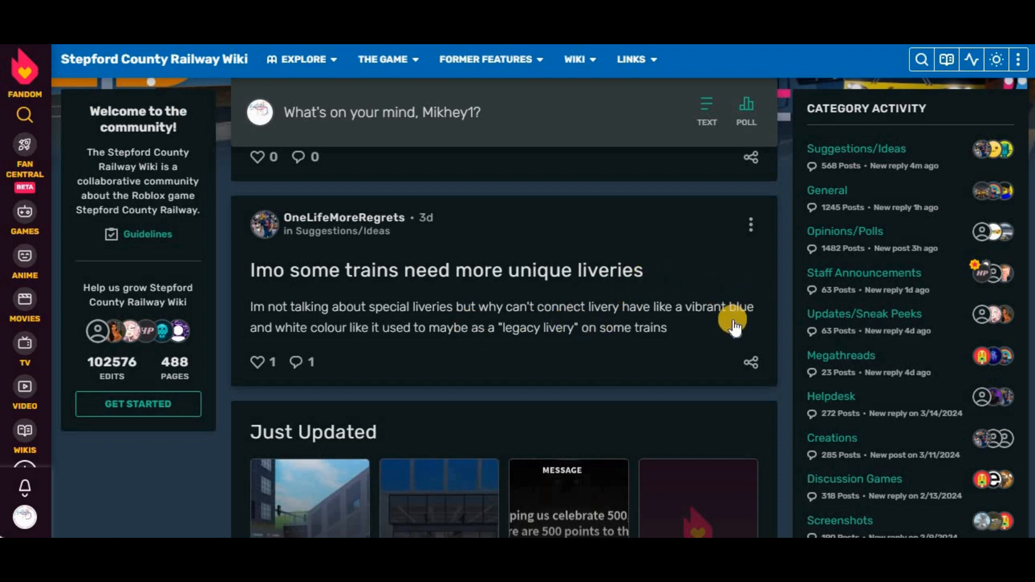
{"action": "mouse_move", "coordinate": [795, 301]}
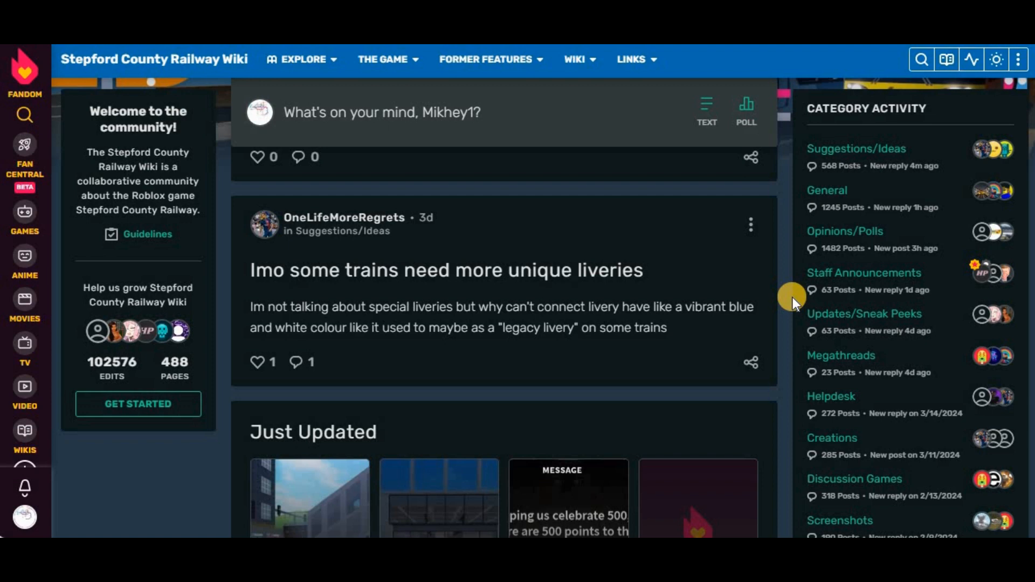
{"action": "mouse_move", "coordinate": [122, 284]}
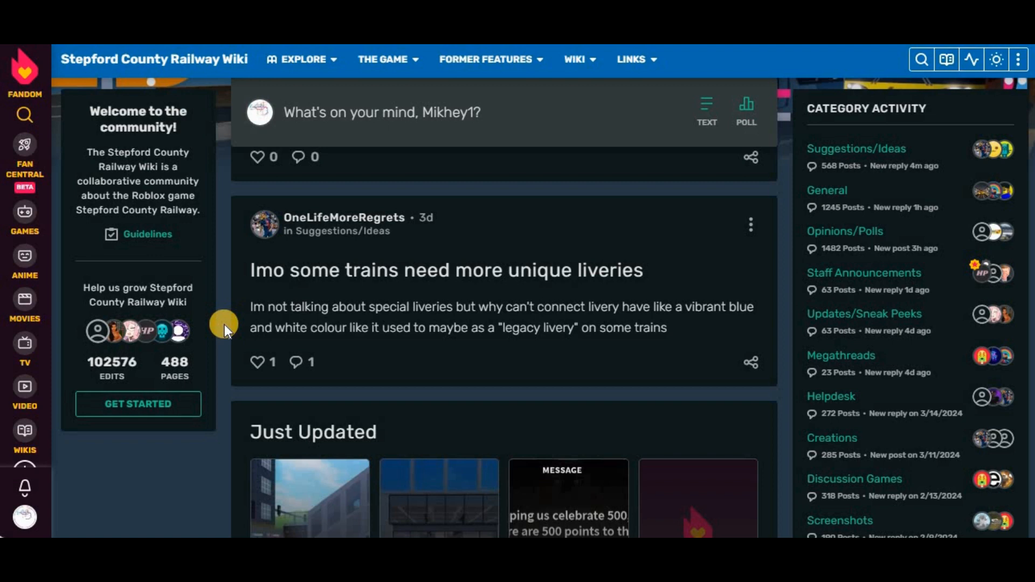
{"action": "mouse_move", "coordinate": [314, 181]}
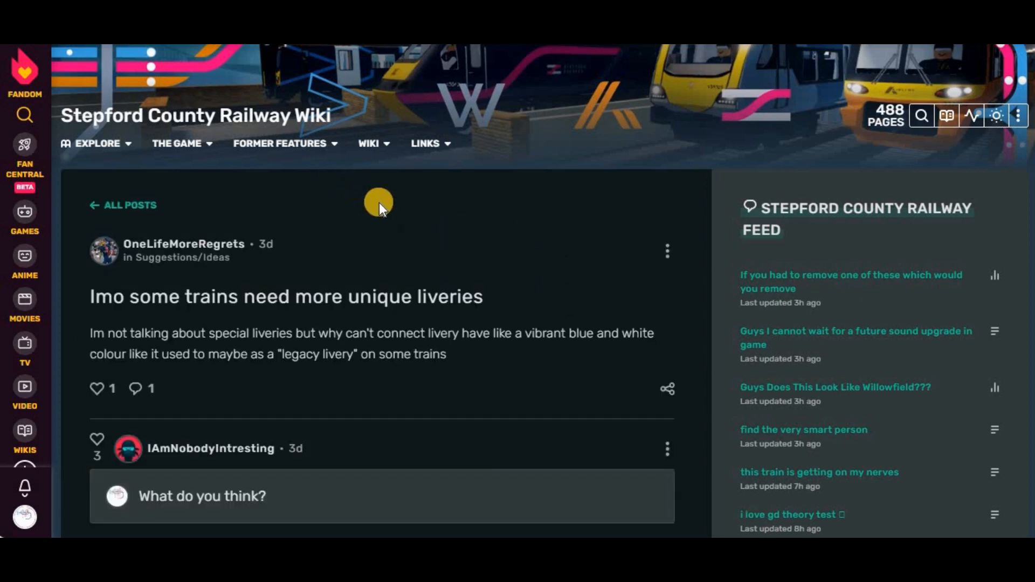
{"action": "mouse_move", "coordinate": [379, 202]}
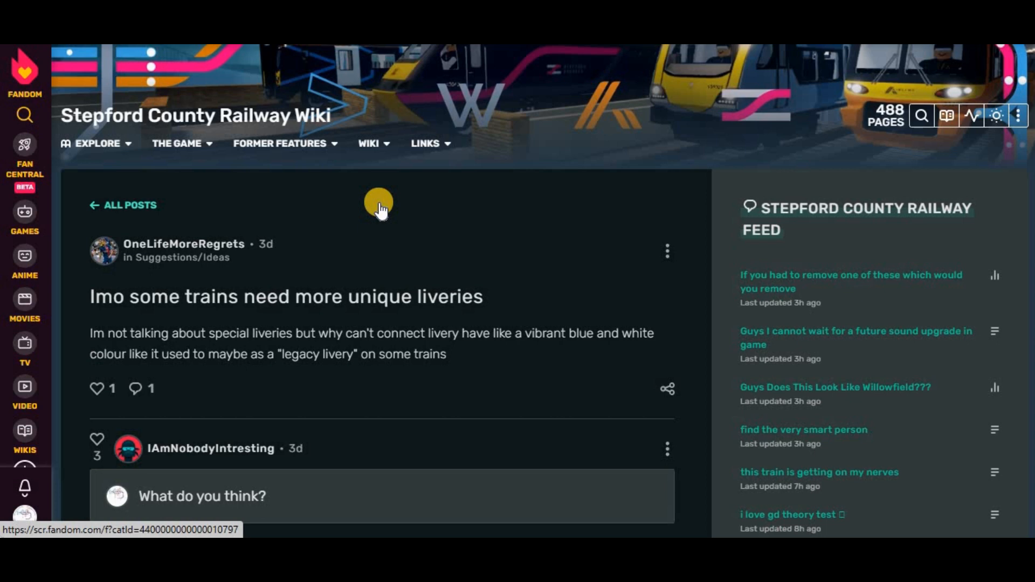
{"action": "mouse_move", "coordinate": [324, 330]}
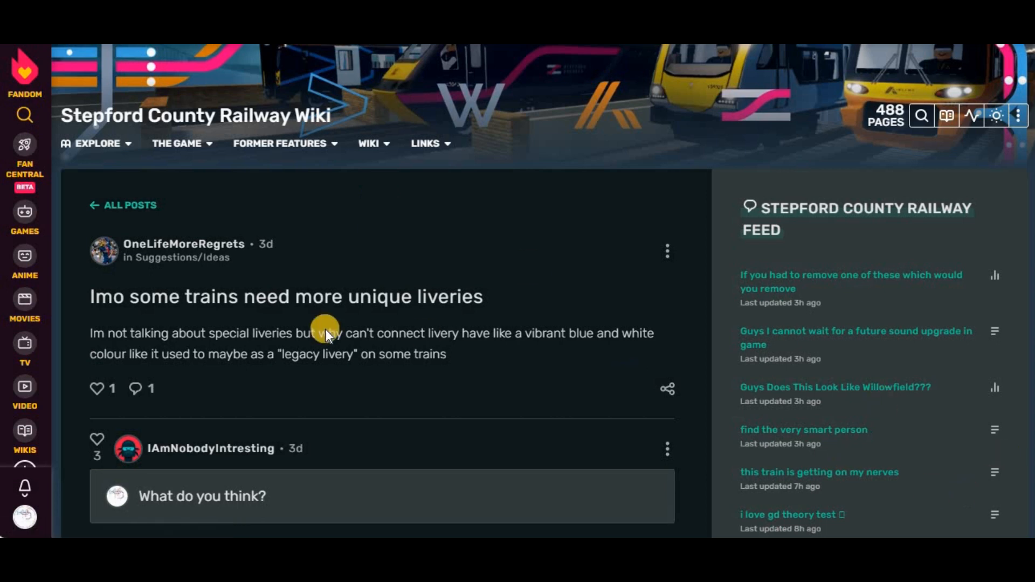
{"action": "scroll", "scroll_direction": "down", "scroll_amount": 3}
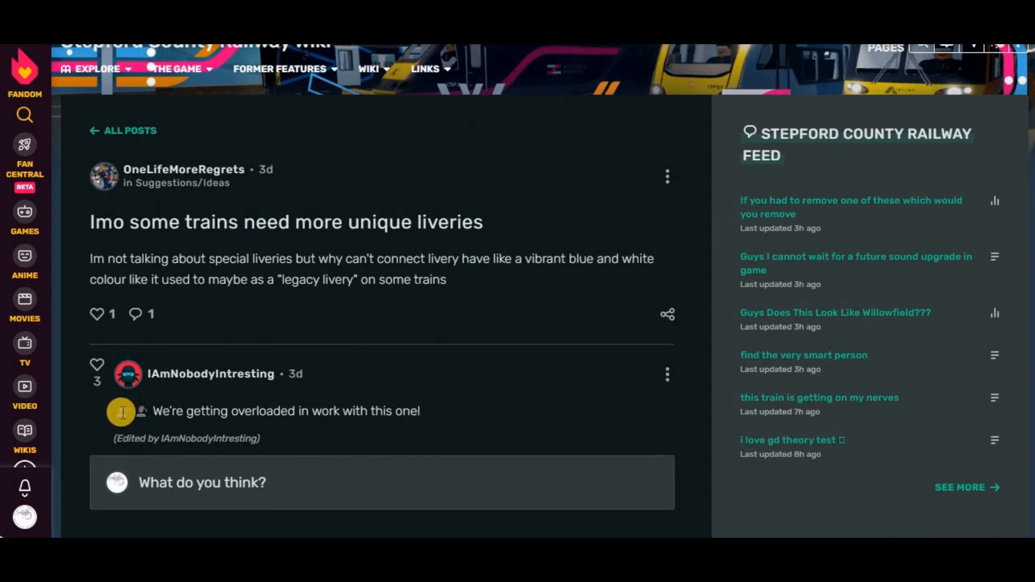
{"action": "mouse_move", "coordinate": [139, 411]}
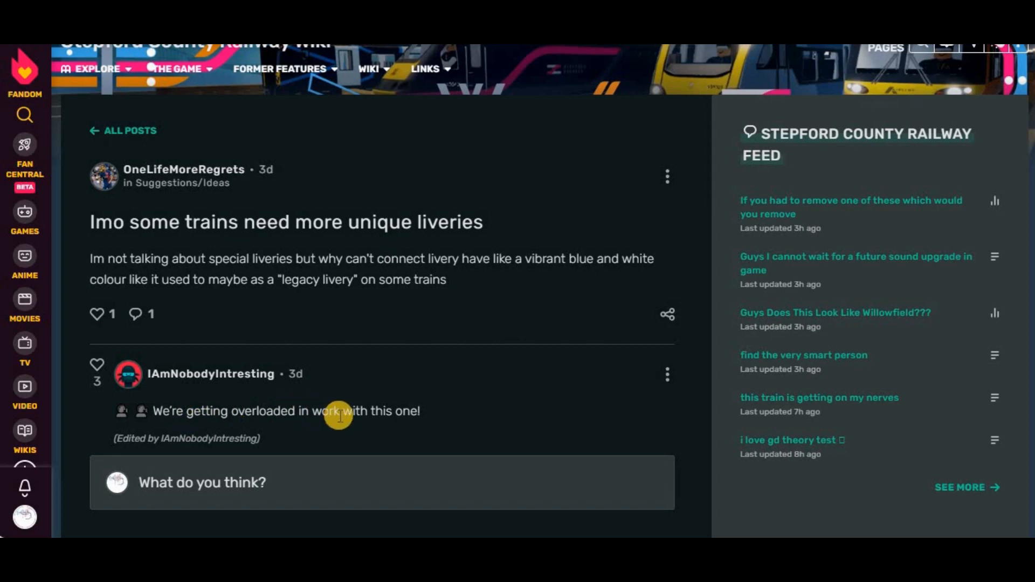
{"action": "mouse_move", "coordinate": [184, 439]}
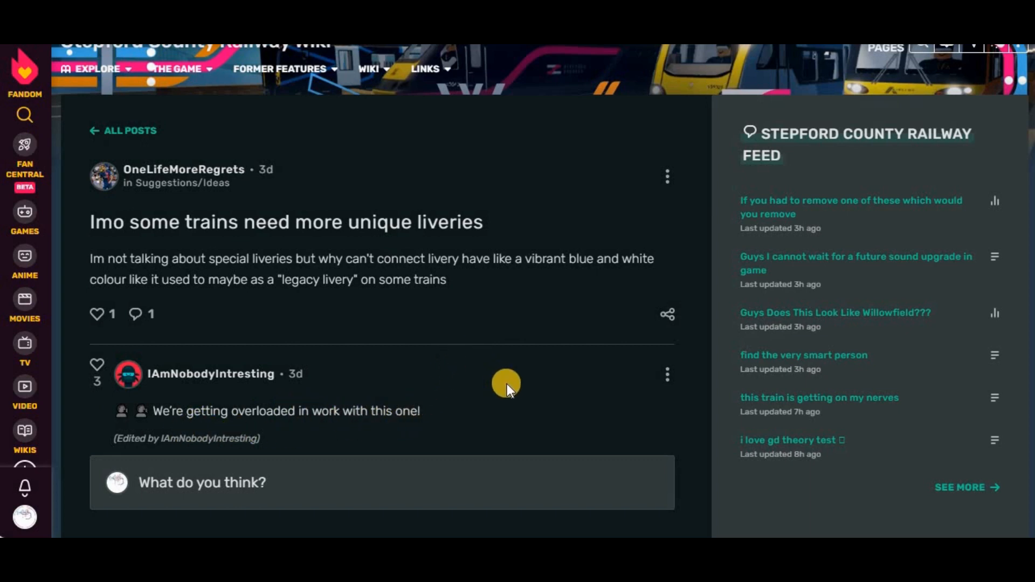
{"action": "mouse_move", "coordinate": [497, 366]}
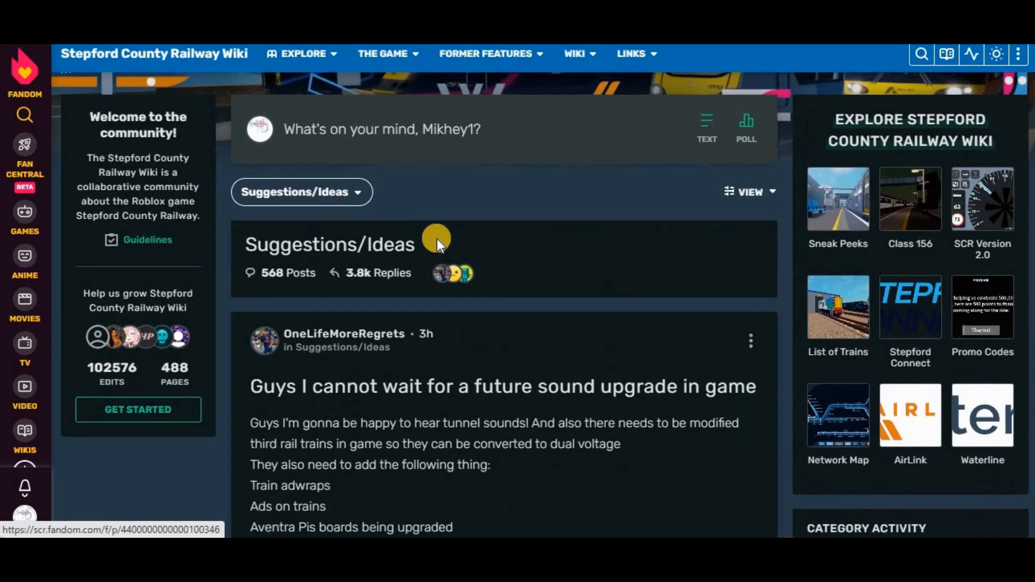
{"action": "scroll", "scroll_direction": "down", "scroll_amount": 3}
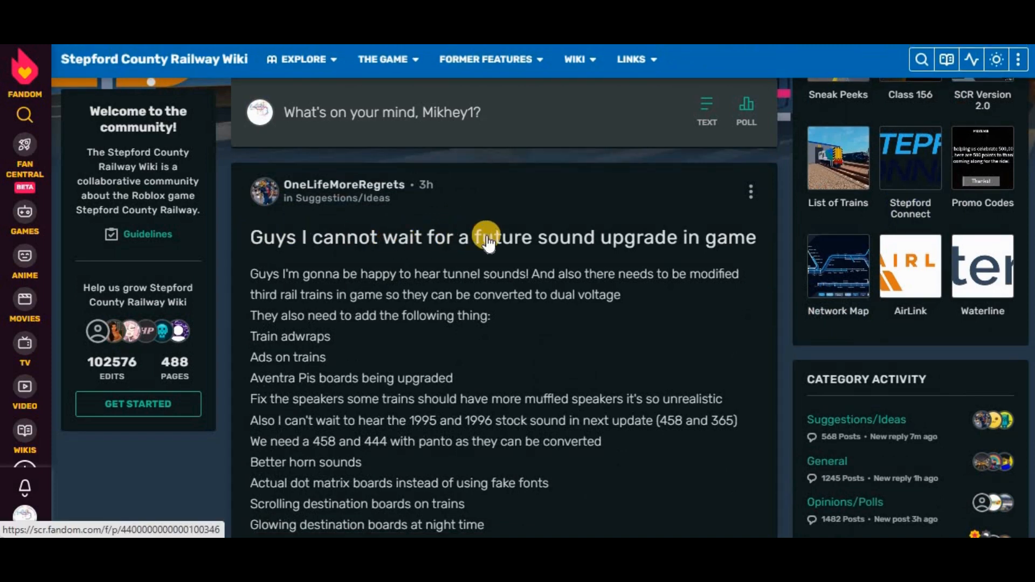
{"action": "mouse_move", "coordinate": [273, 289]}
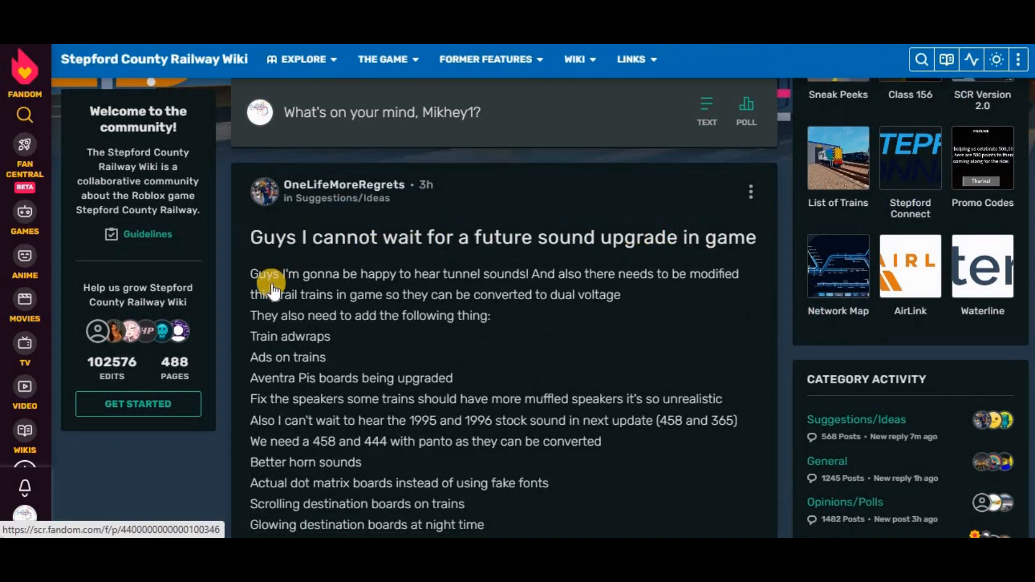
{"action": "mouse_move", "coordinate": [519, 274]}
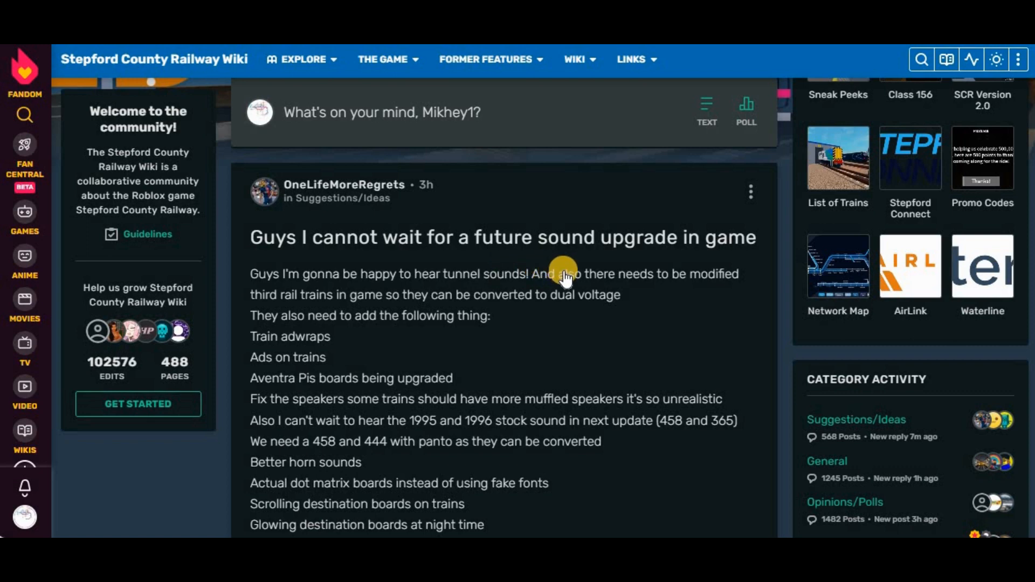
{"action": "mouse_move", "coordinate": [619, 231]}
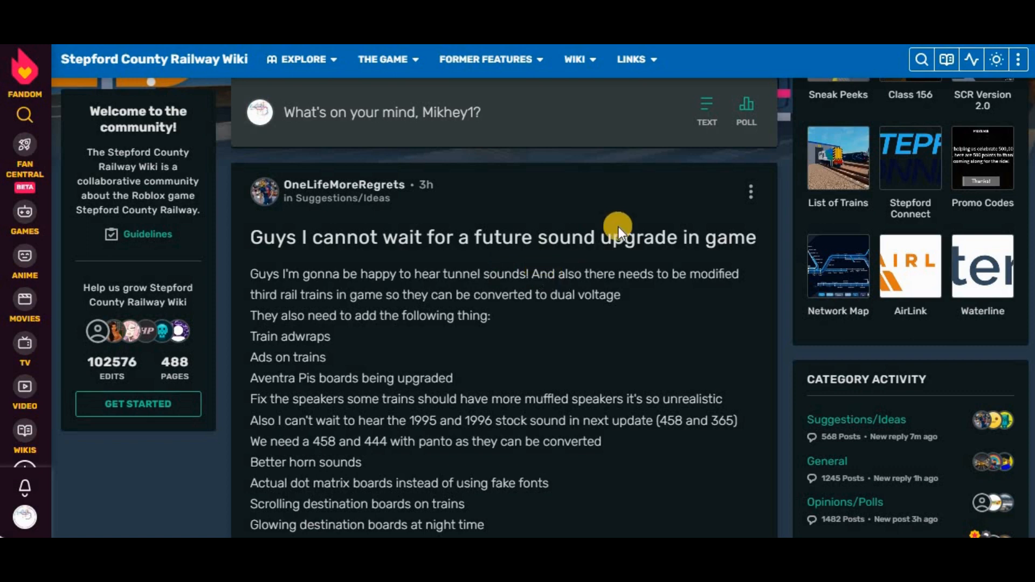
{"action": "mouse_move", "coordinate": [660, 293]}
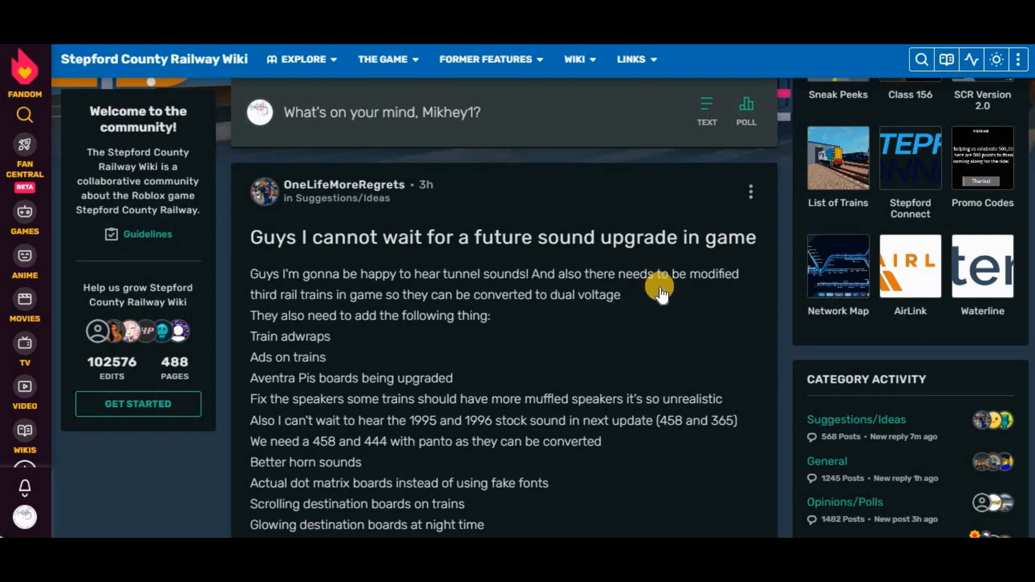
{"action": "mouse_move", "coordinate": [391, 307]}
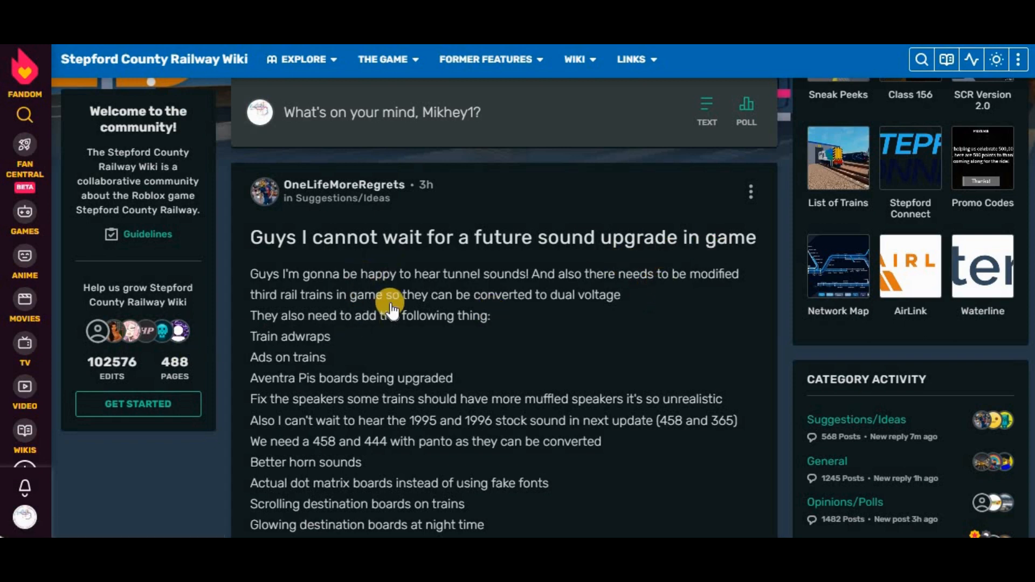
{"action": "mouse_move", "coordinate": [634, 295]}
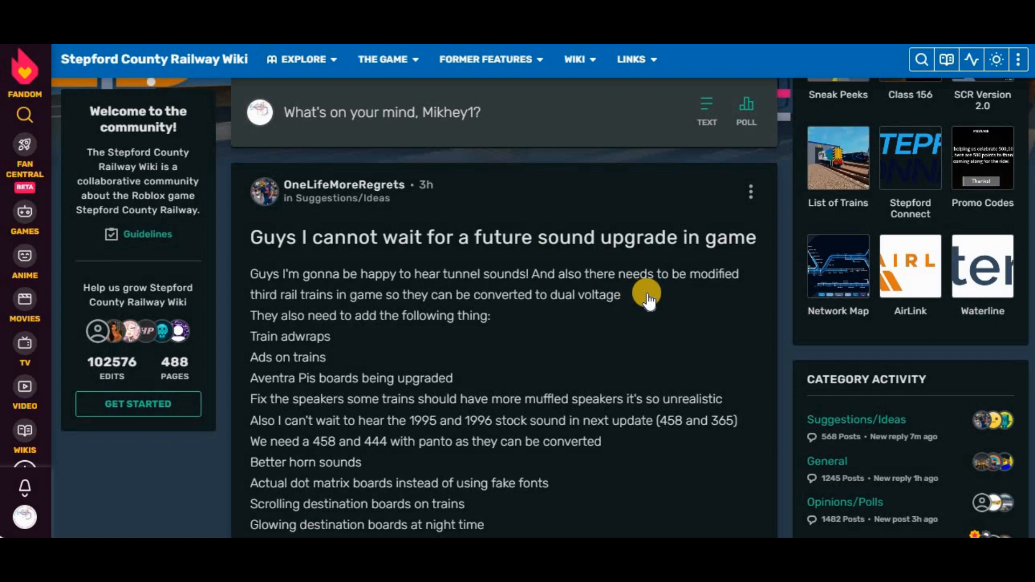
{"action": "mouse_move", "coordinate": [642, 298]}
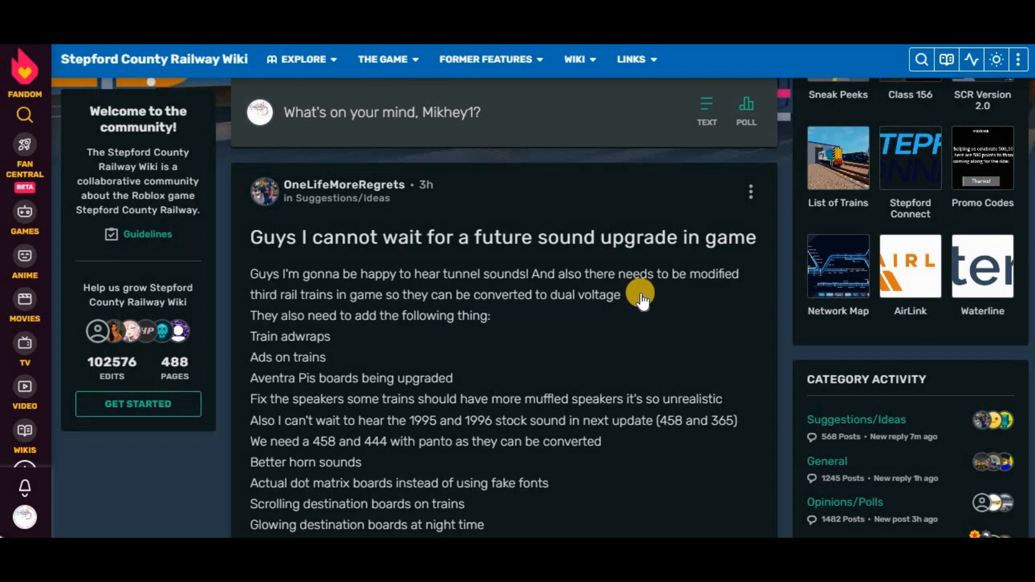
{"action": "mouse_move", "coordinate": [373, 313]}
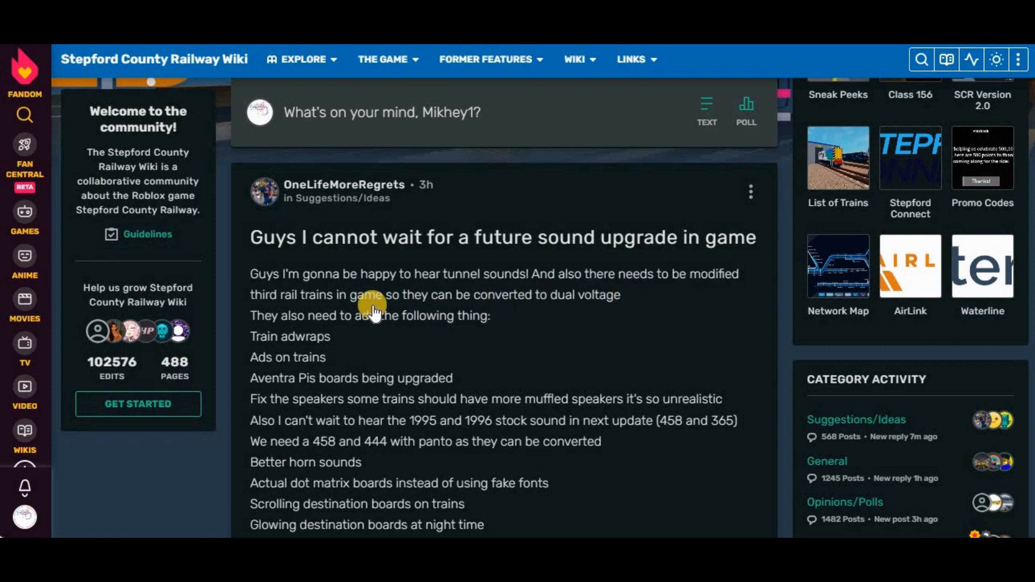
{"action": "mouse_move", "coordinate": [307, 342]}
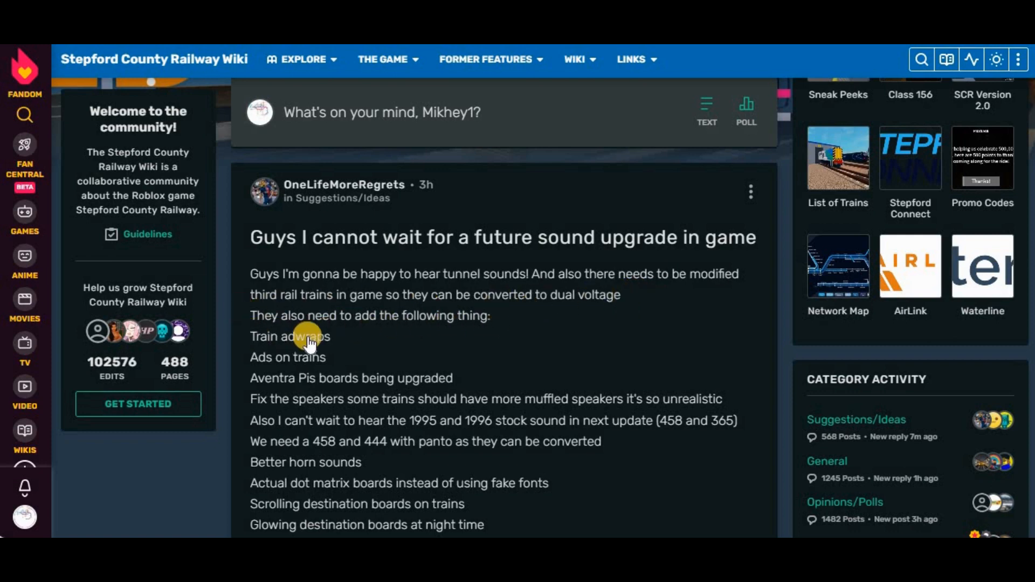
{"action": "mouse_move", "coordinate": [343, 384]}
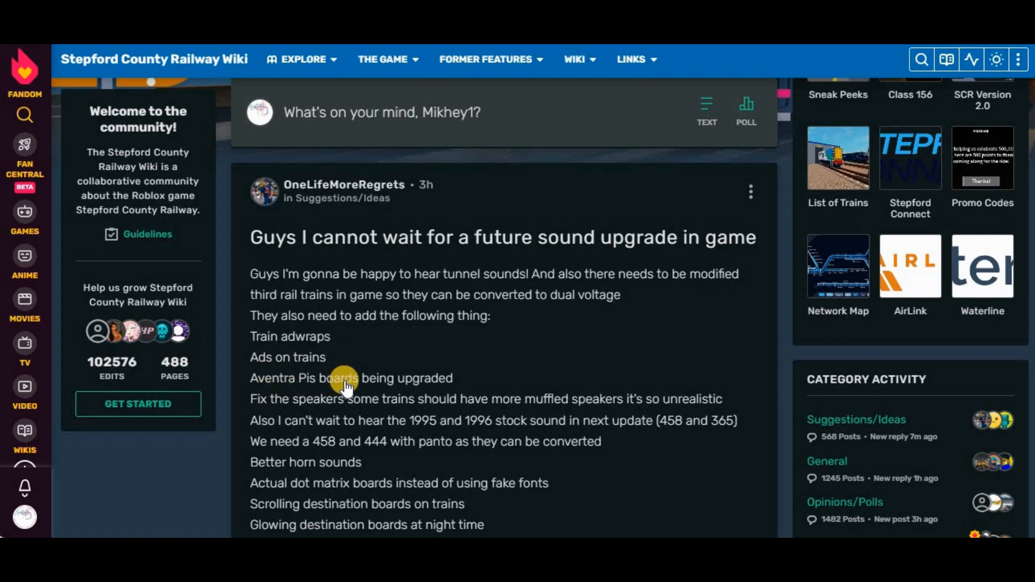
{"action": "scroll", "scroll_direction": "down", "scroll_amount": 3}
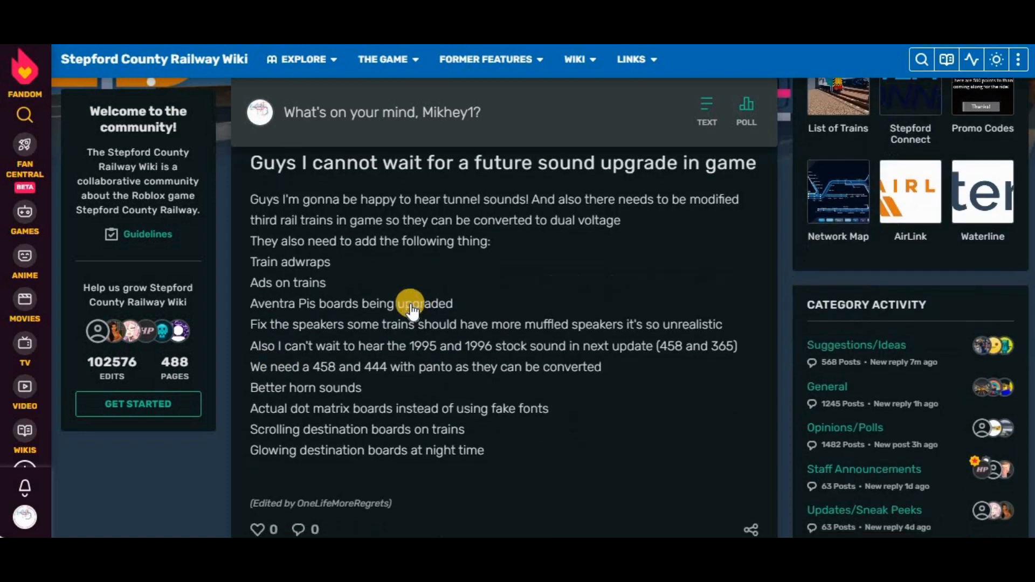
{"action": "mouse_move", "coordinate": [511, 329]}
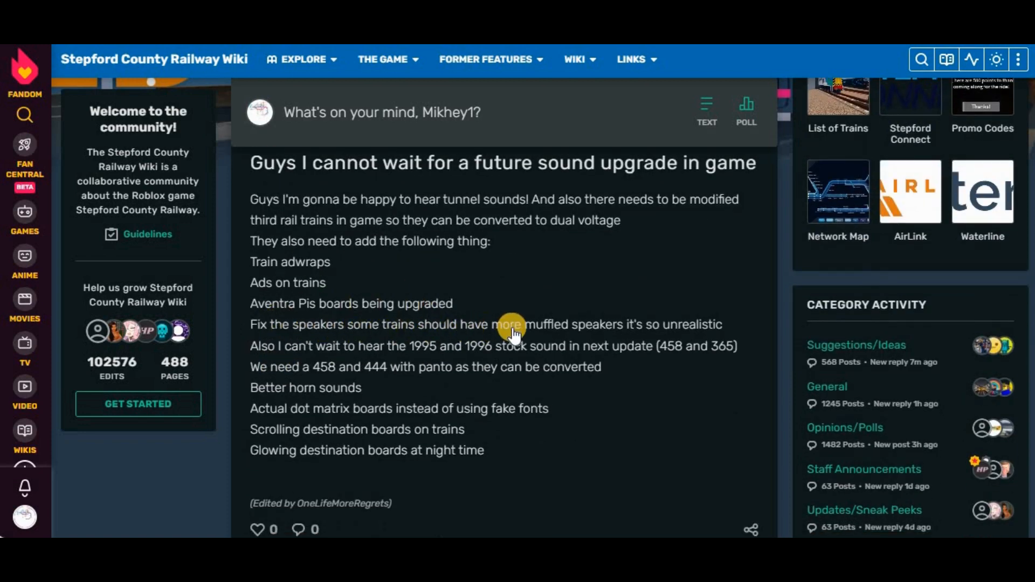
{"action": "mouse_move", "coordinate": [402, 338]}
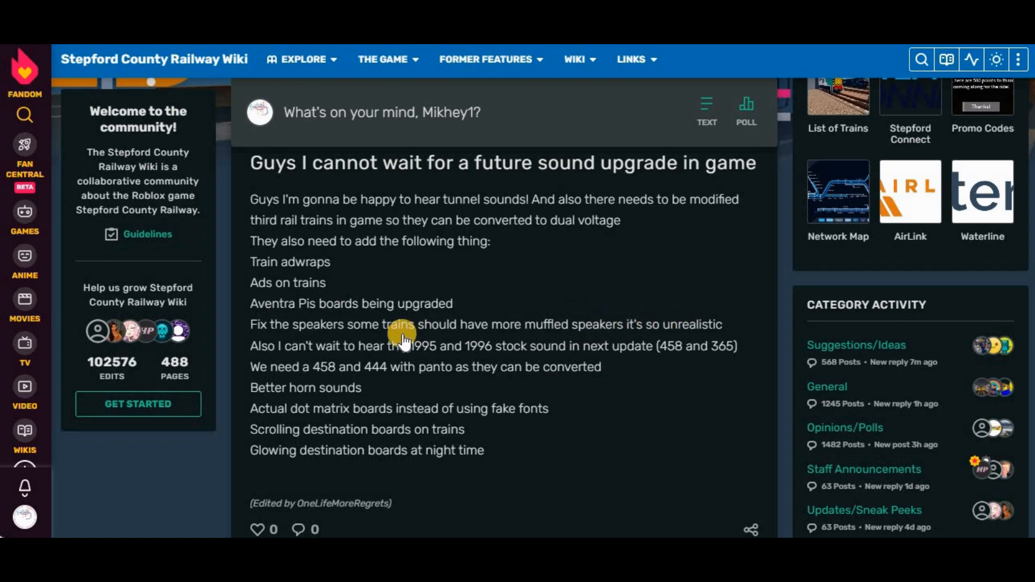
{"action": "mouse_move", "coordinate": [422, 349]}
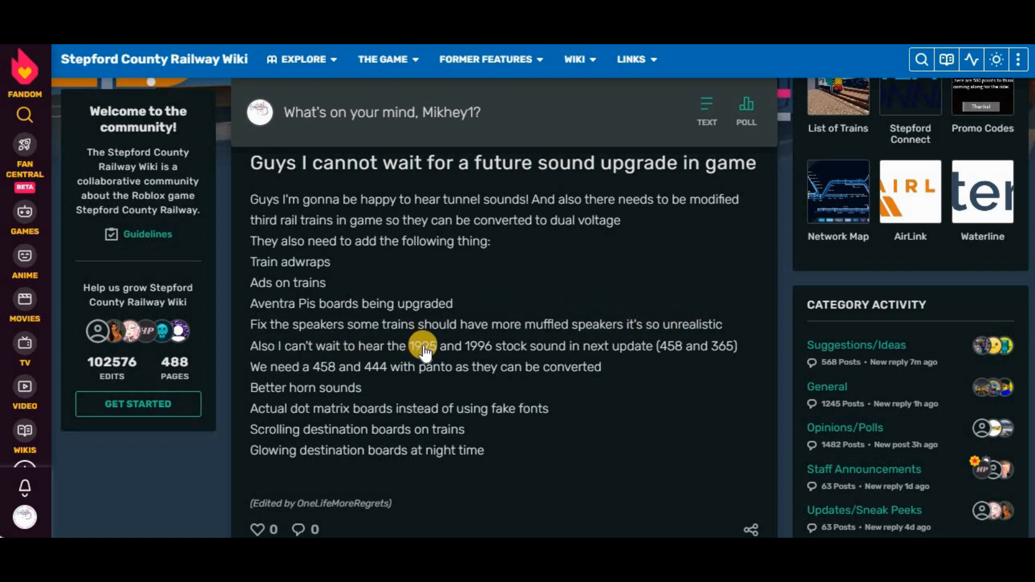
{"action": "mouse_move", "coordinate": [548, 349]}
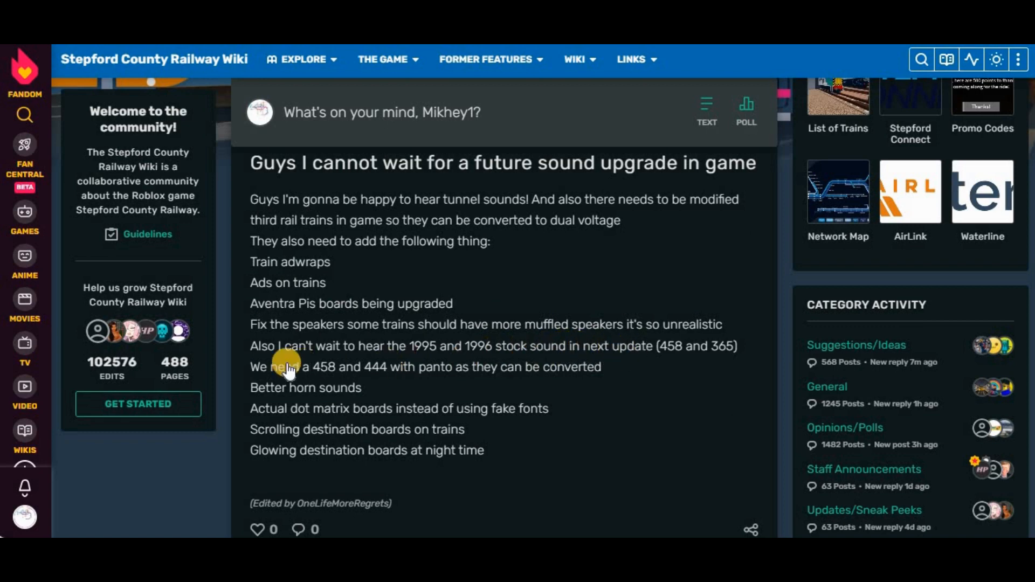
{"action": "mouse_move", "coordinate": [485, 368]}
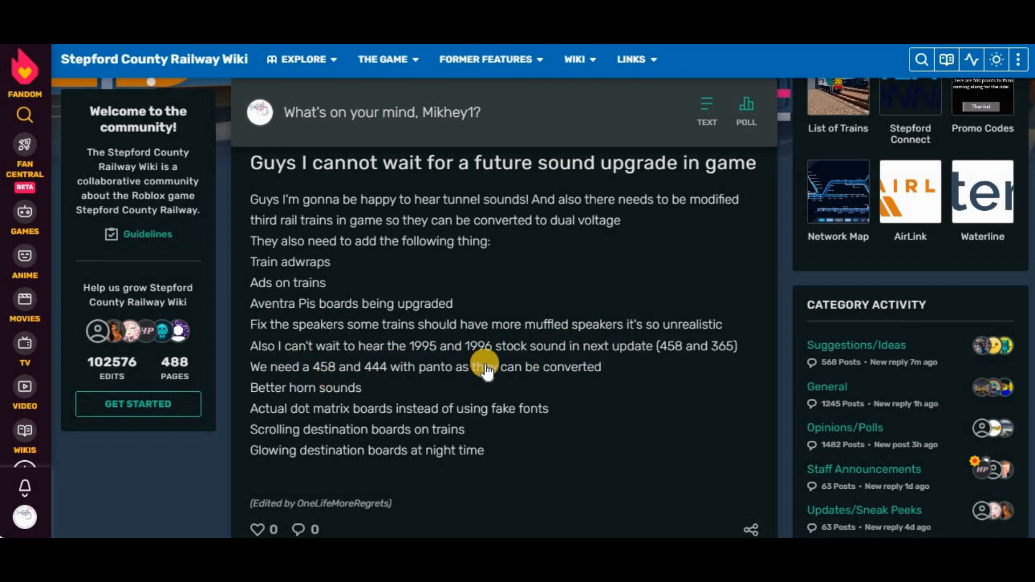
{"action": "mouse_move", "coordinate": [267, 374]}
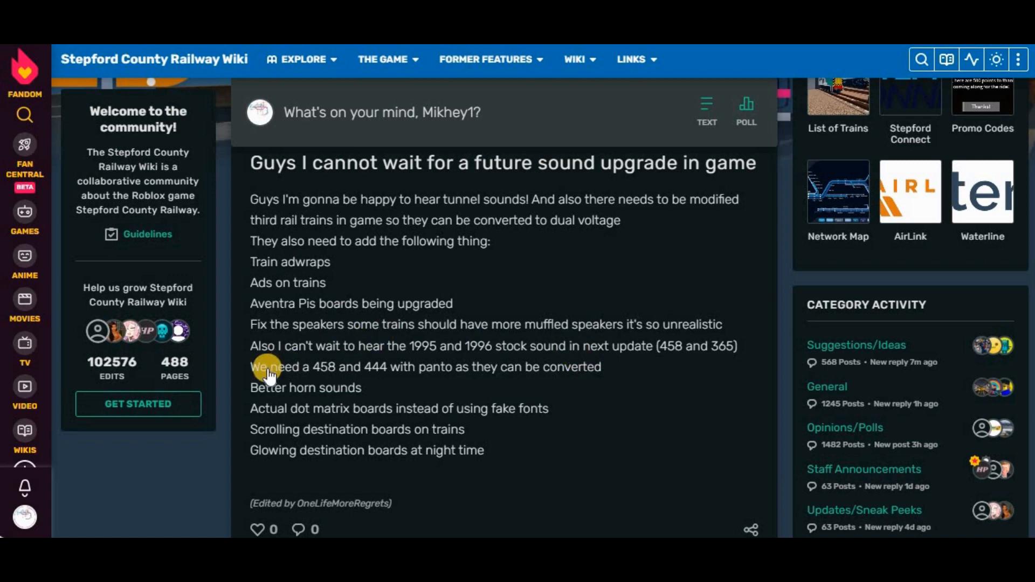
{"action": "mouse_move", "coordinate": [342, 417]}
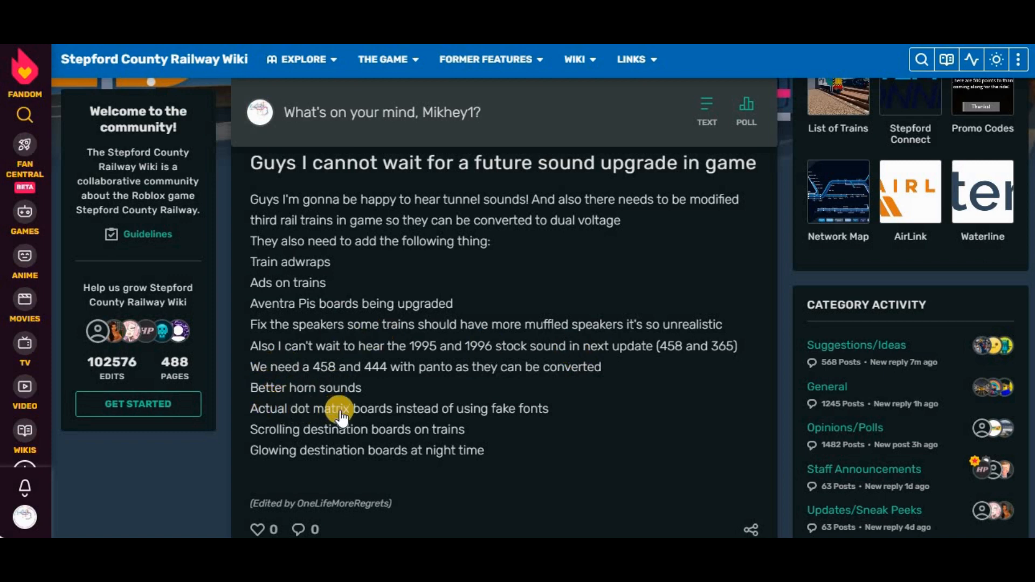
{"action": "mouse_move", "coordinate": [271, 429]}
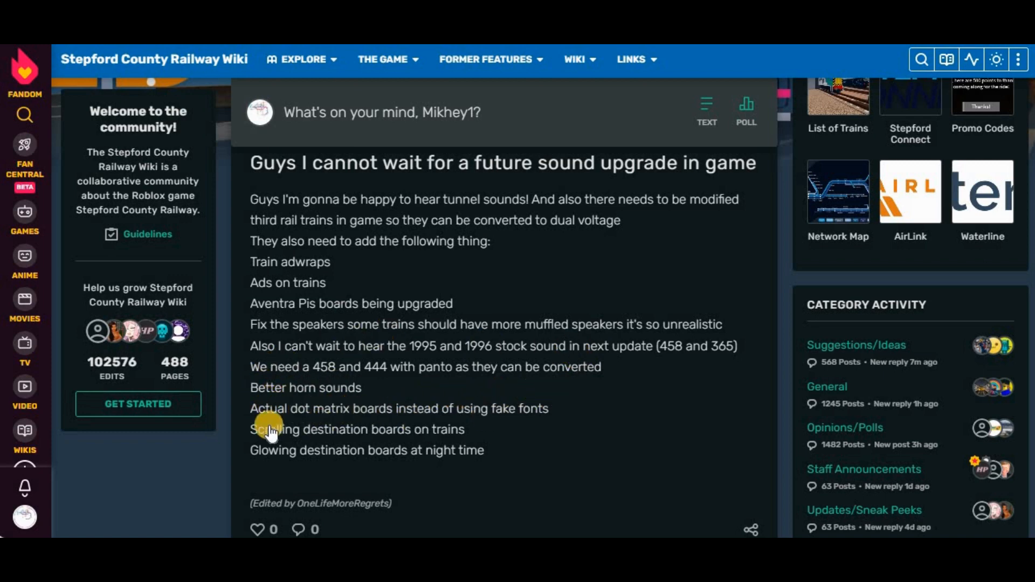
{"action": "mouse_move", "coordinate": [472, 426]}
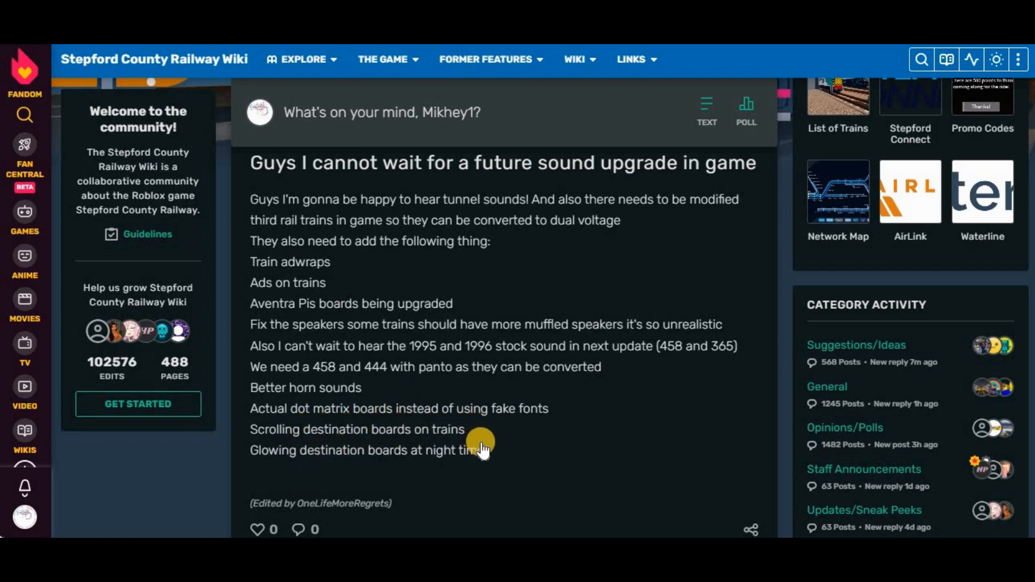
{"action": "mouse_move", "coordinate": [449, 470]}
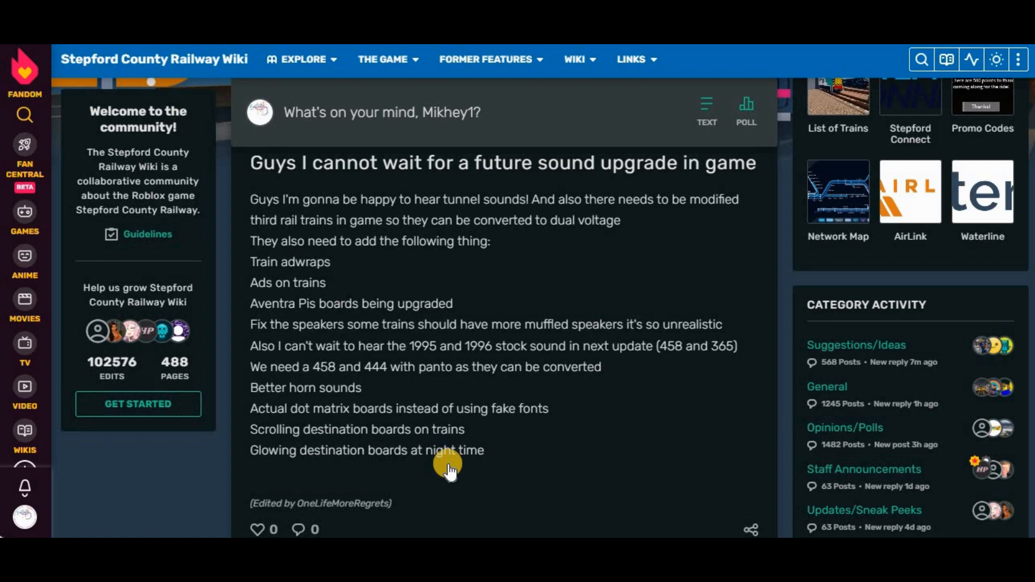
{"action": "mouse_move", "coordinate": [432, 333]}
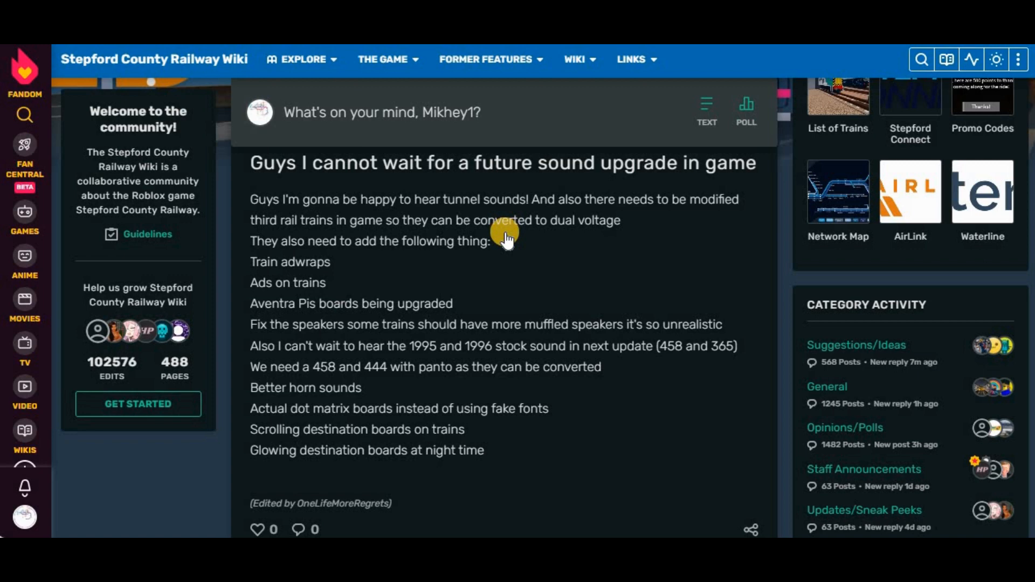
{"action": "mouse_move", "coordinate": [607, 395]}
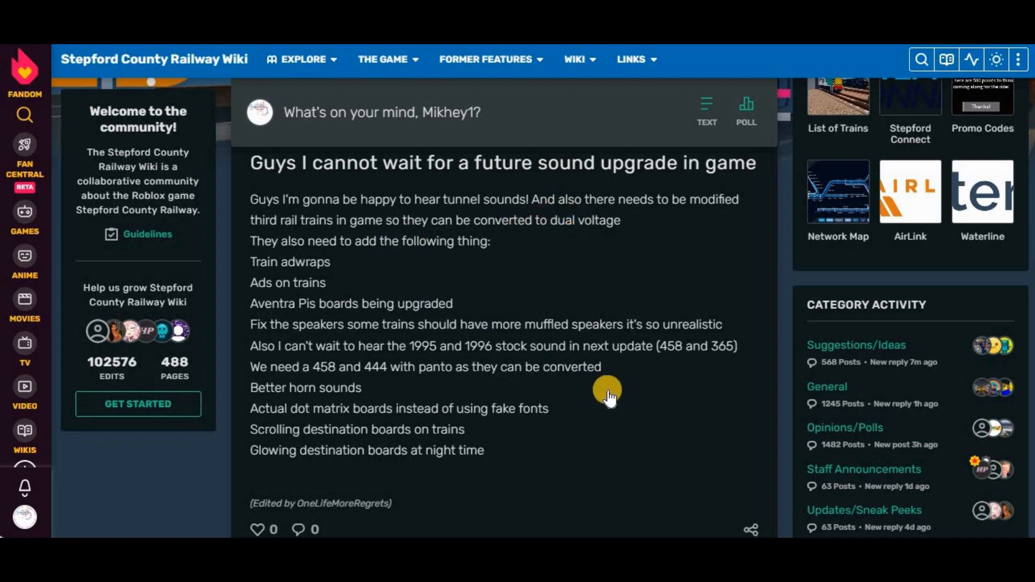
{"action": "mouse_move", "coordinate": [394, 385]}
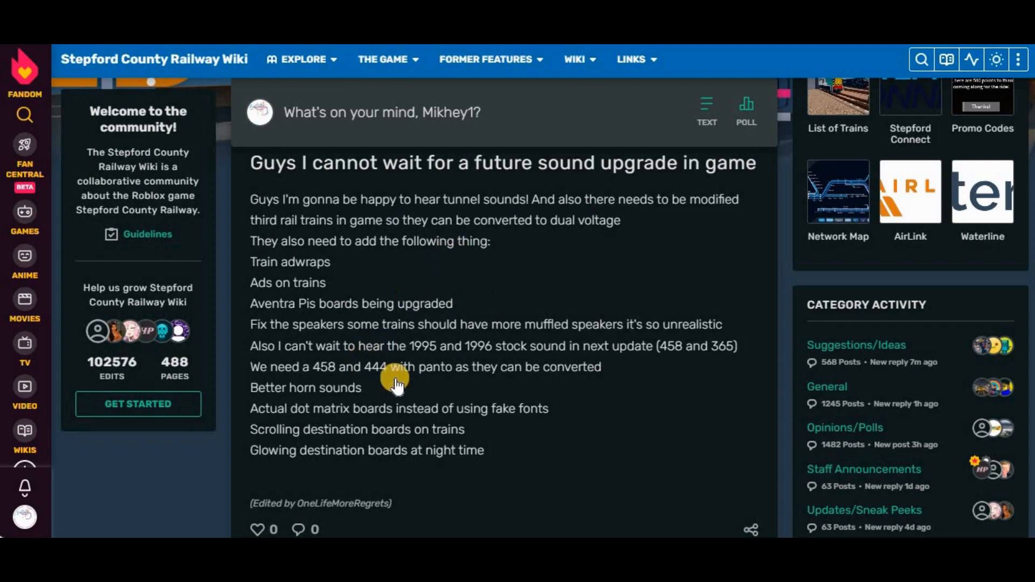
{"action": "mouse_move", "coordinate": [319, 522]}
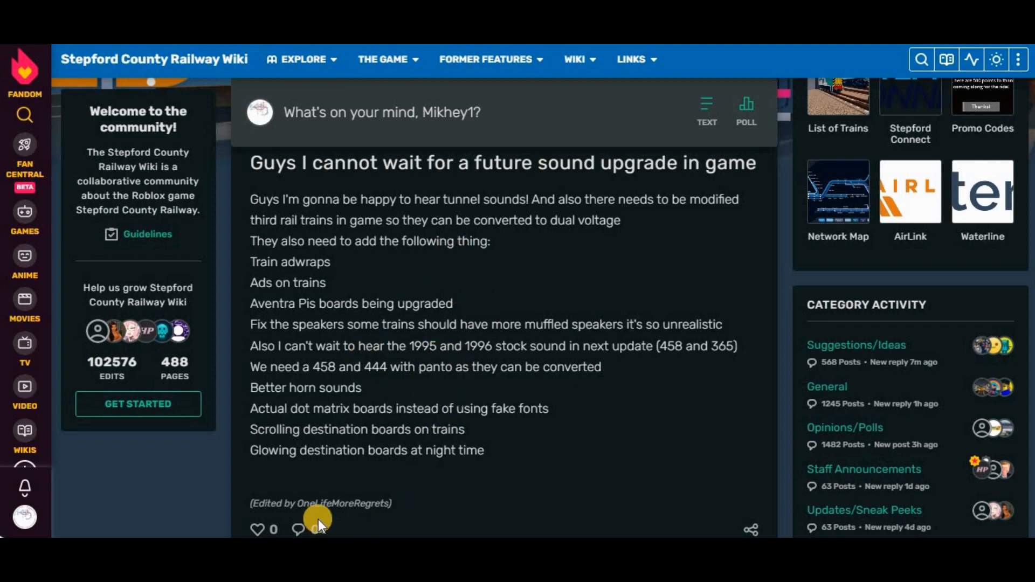